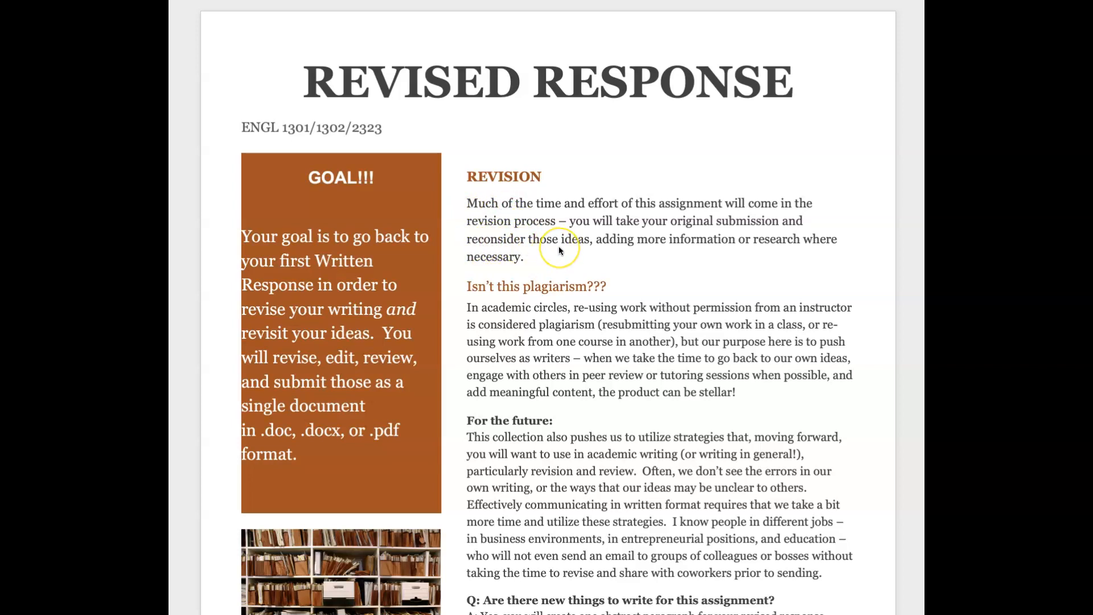
# - Scroll down from the Revised Response title toward the Things to Consider heading
pyautogui.scroll(-3)
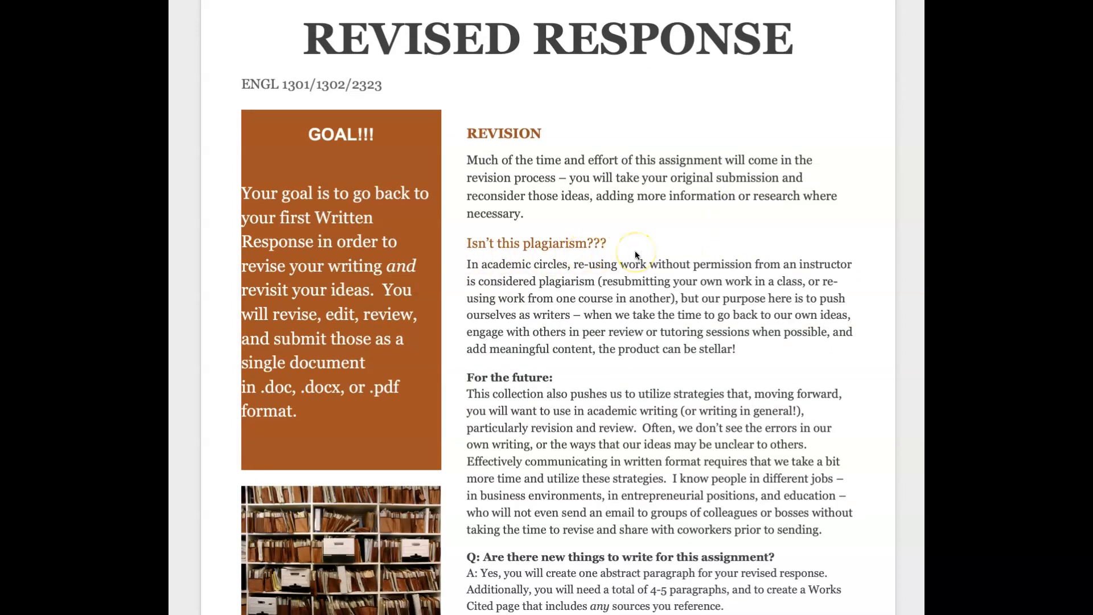
pyautogui.moveTo(689, 309)
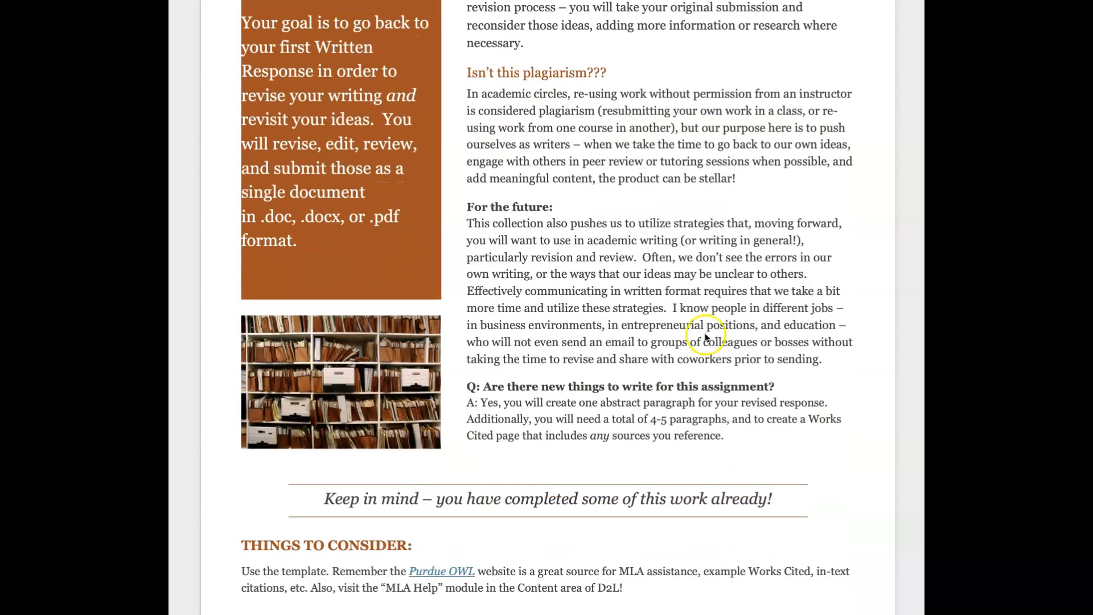
pyautogui.moveTo(565, 267)
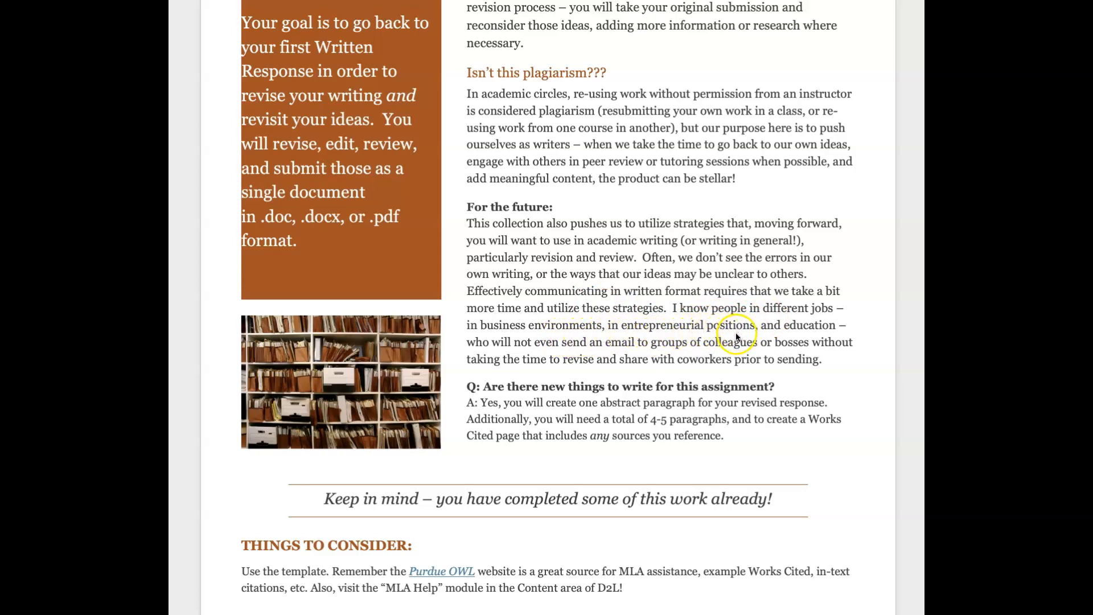
pyautogui.moveTo(671, 352)
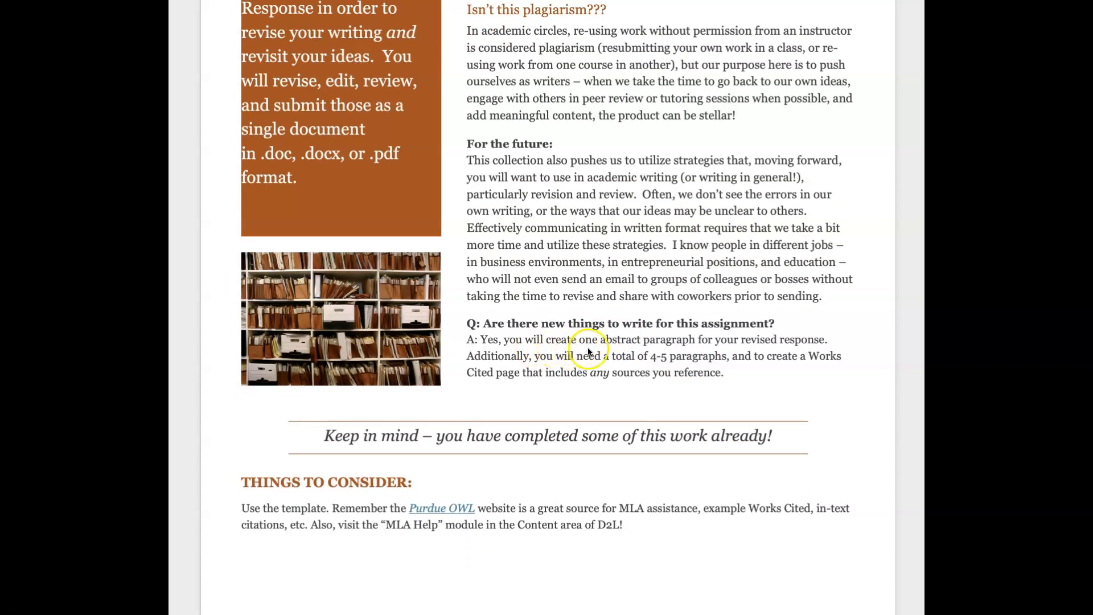
pyautogui.scroll(-3)
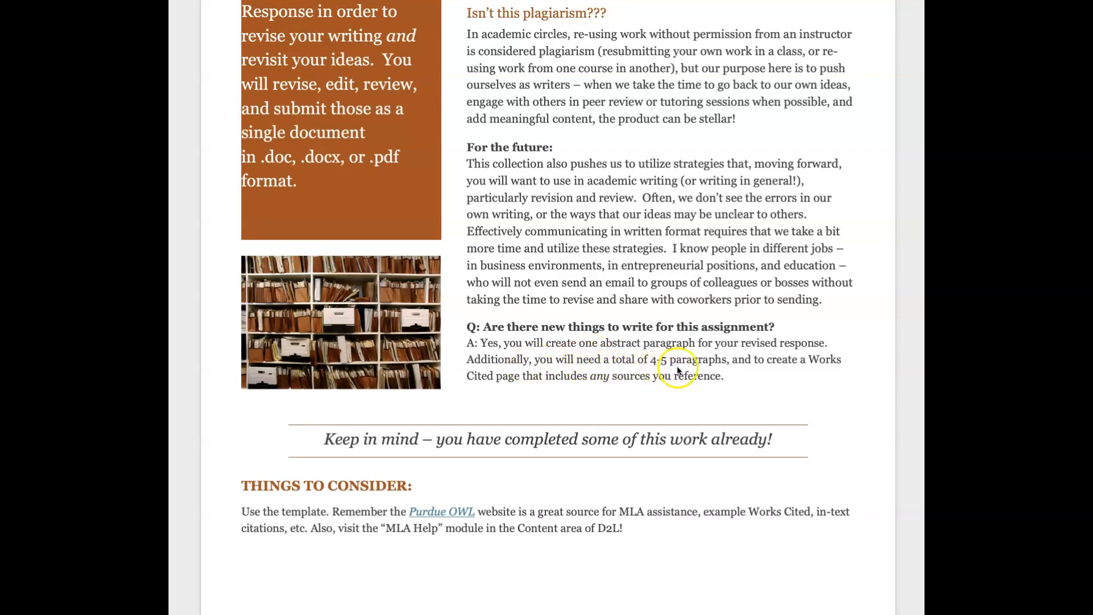
pyautogui.moveTo(649, 370)
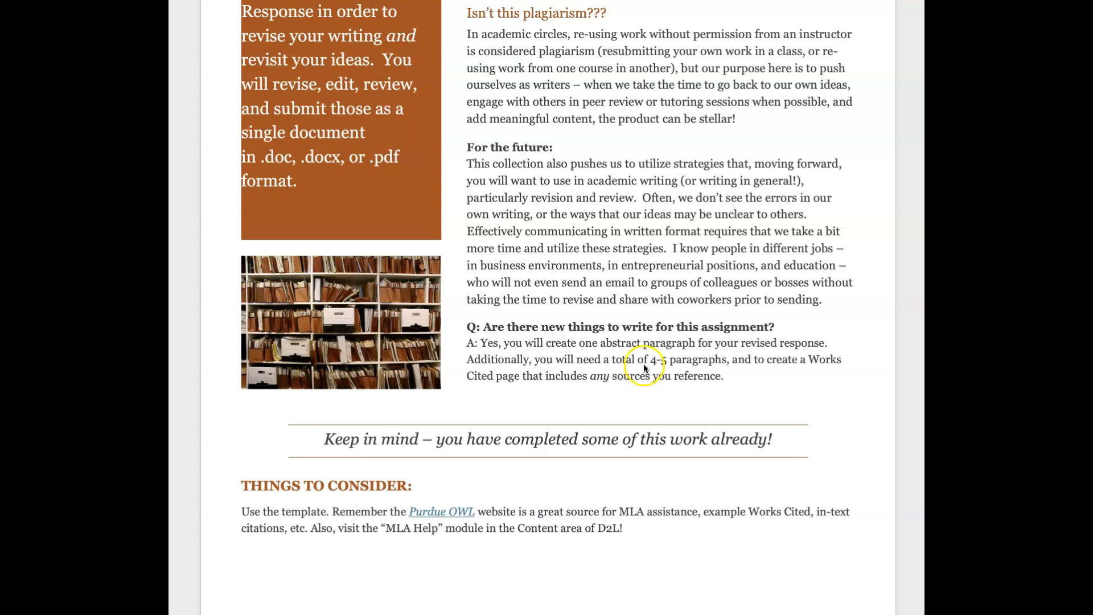
pyautogui.moveTo(481, 389)
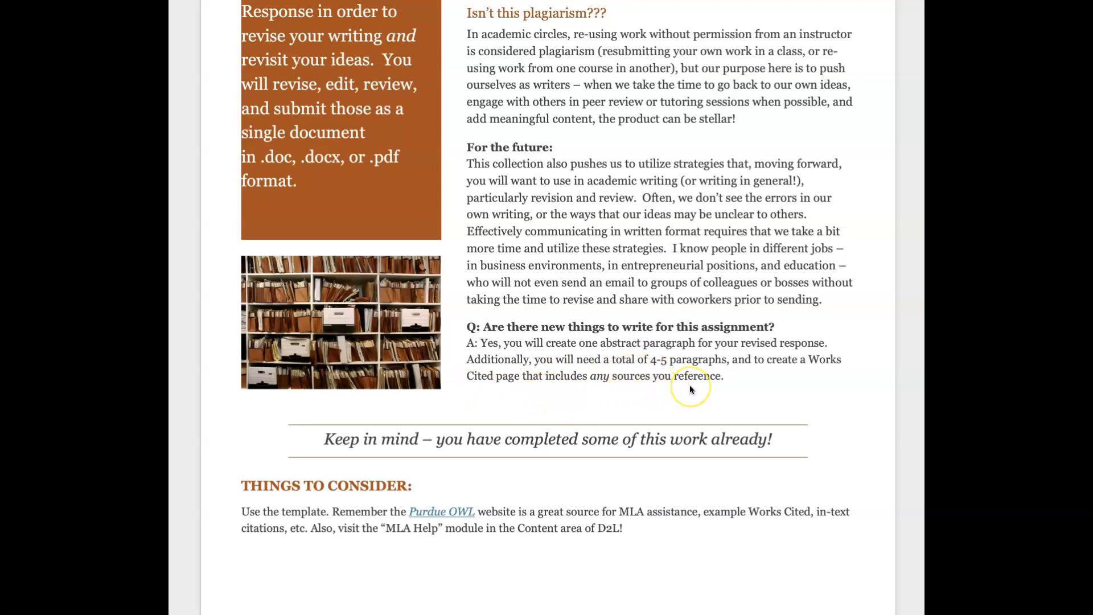
pyautogui.moveTo(646, 384)
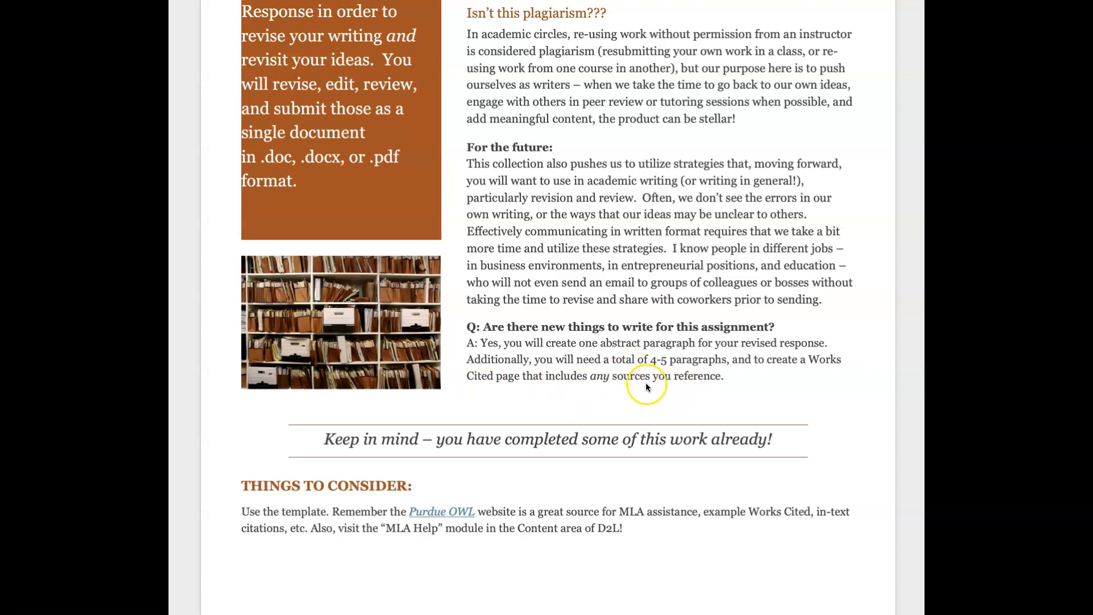
pyautogui.scroll(-3)
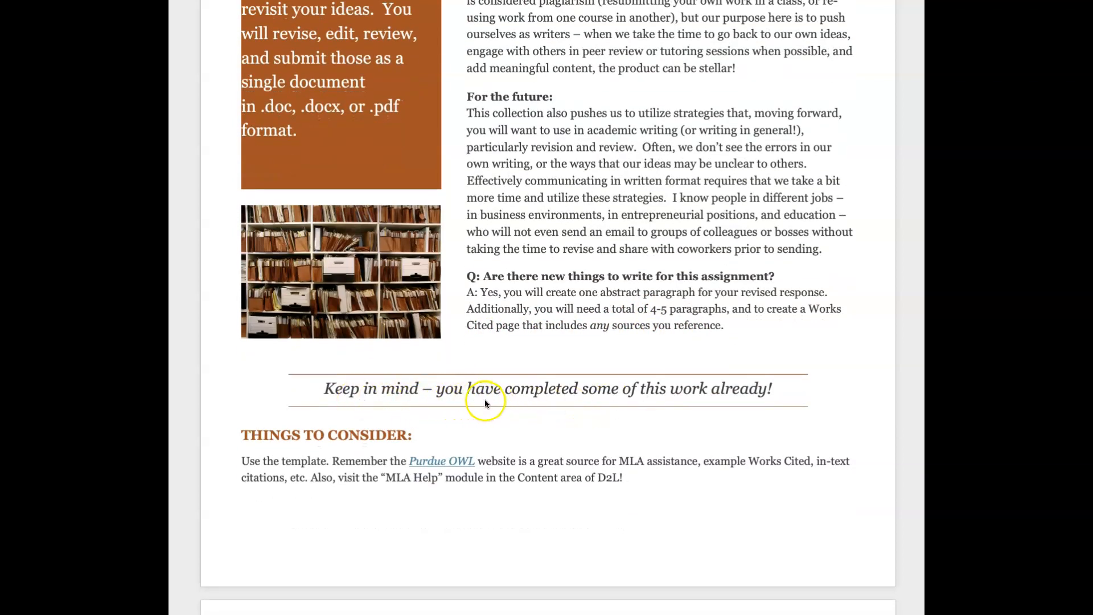
pyautogui.moveTo(637, 402)
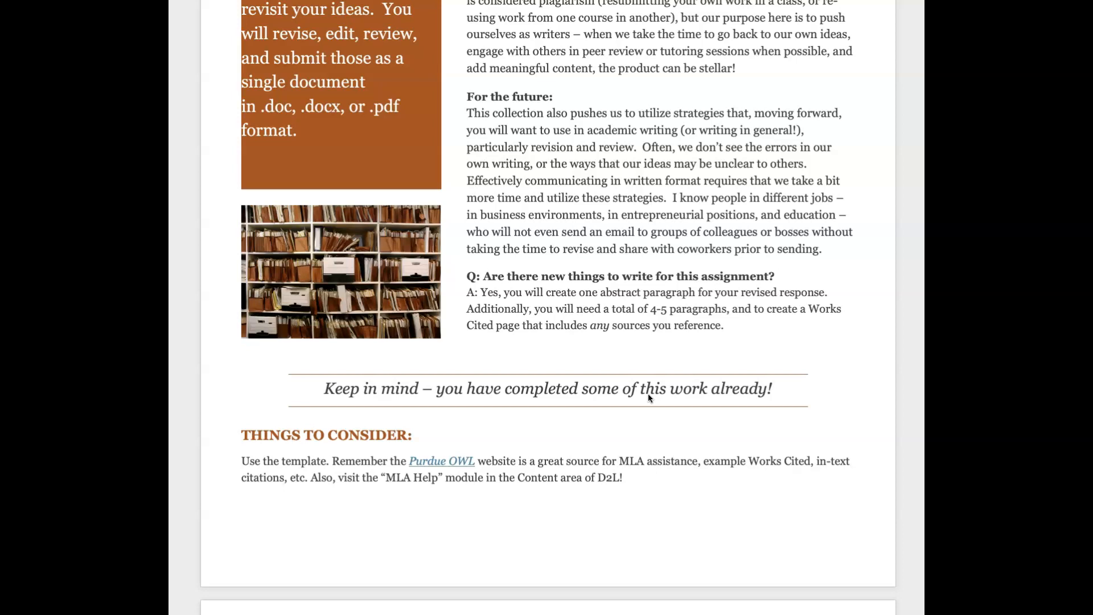
# - Scroll past Things to Consider to the Abstract Paragraph heading on page two
pyautogui.scroll(-3)
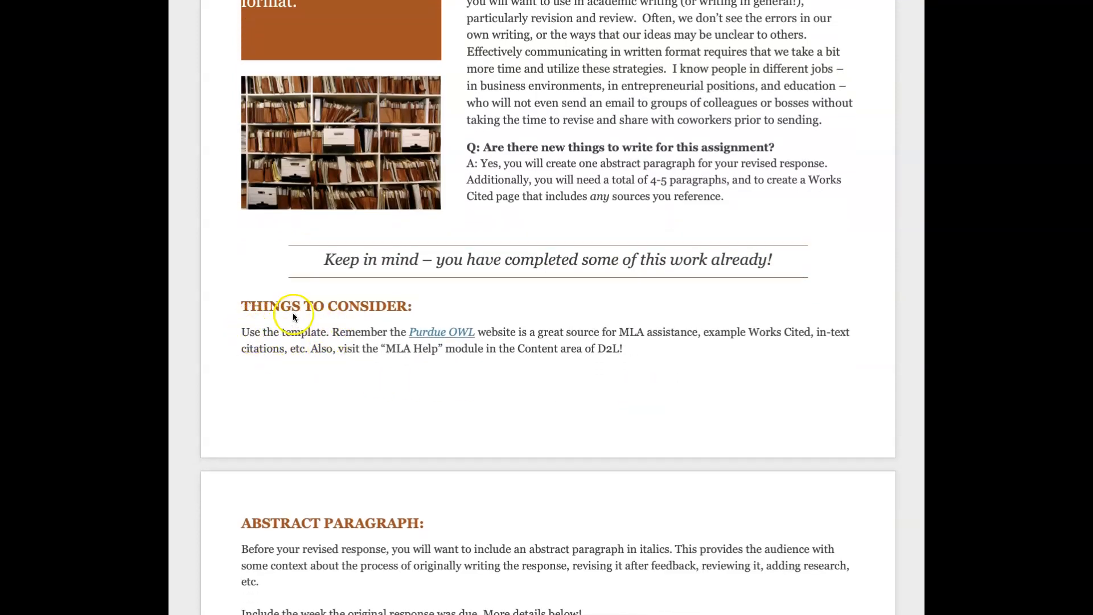
pyautogui.scroll(-3)
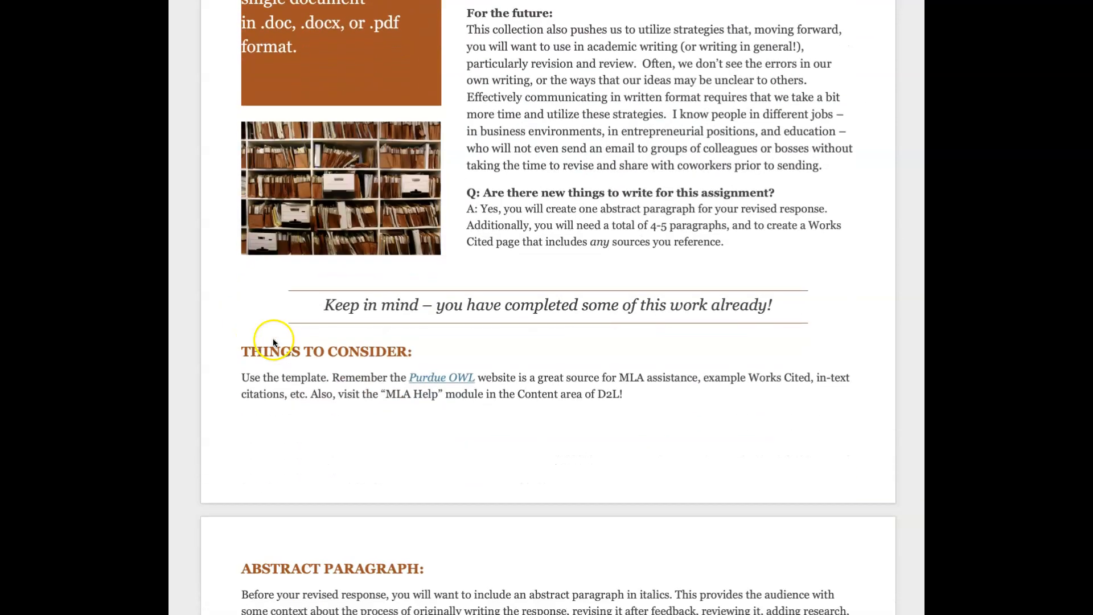
pyautogui.scroll(-3)
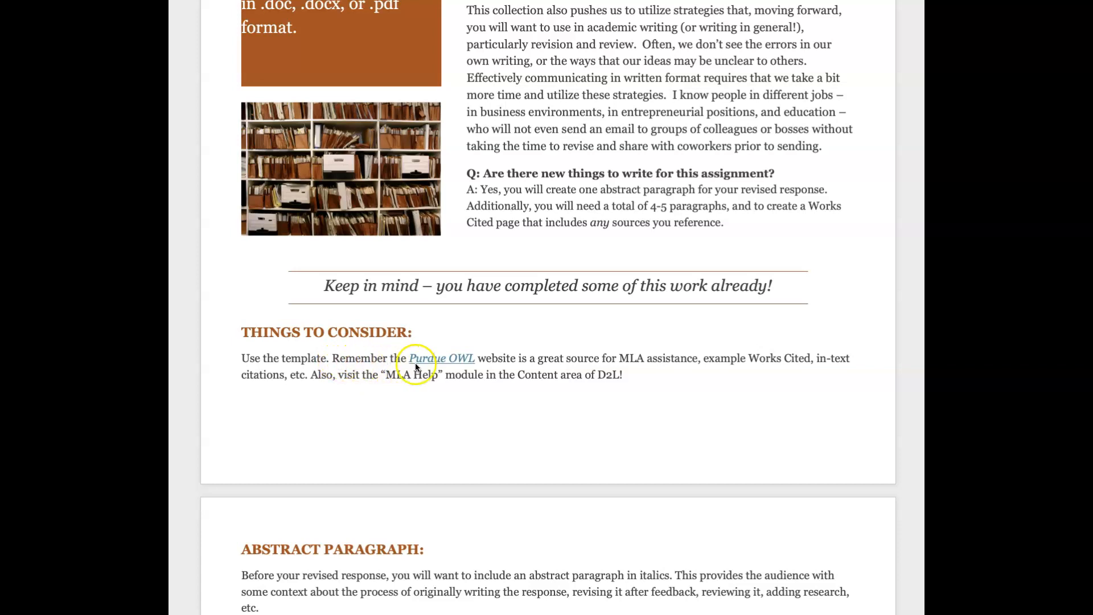
pyautogui.moveTo(472, 367)
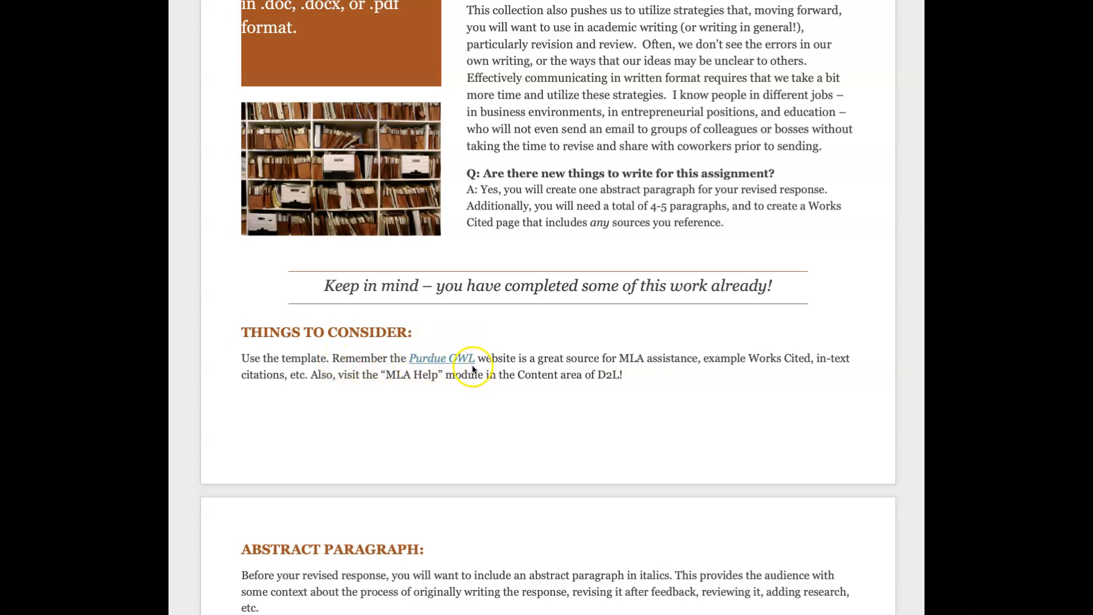
pyautogui.moveTo(648, 370)
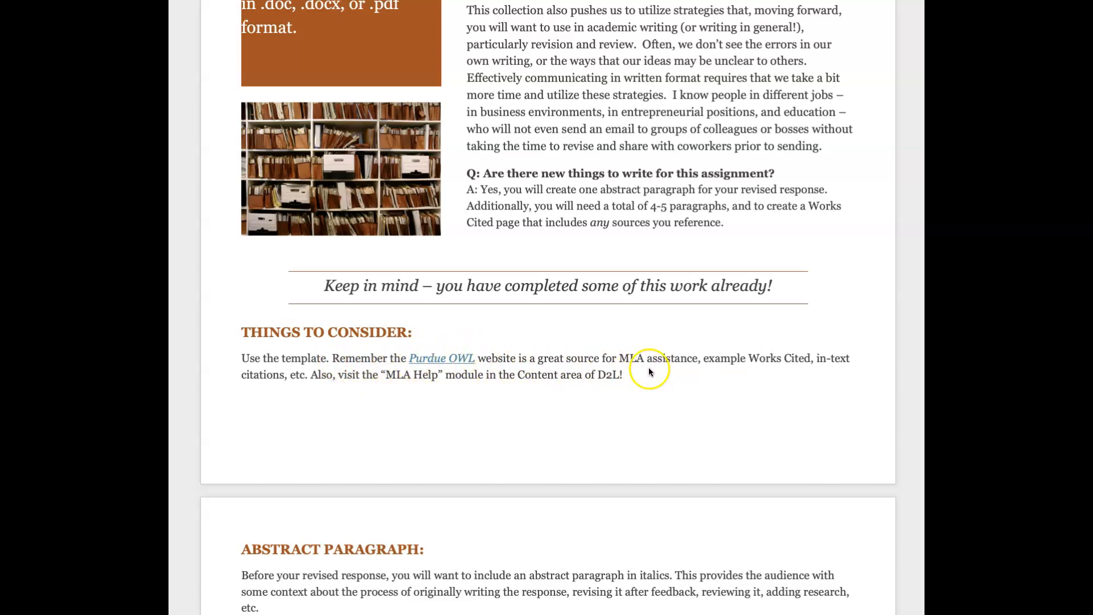
pyautogui.moveTo(376, 388)
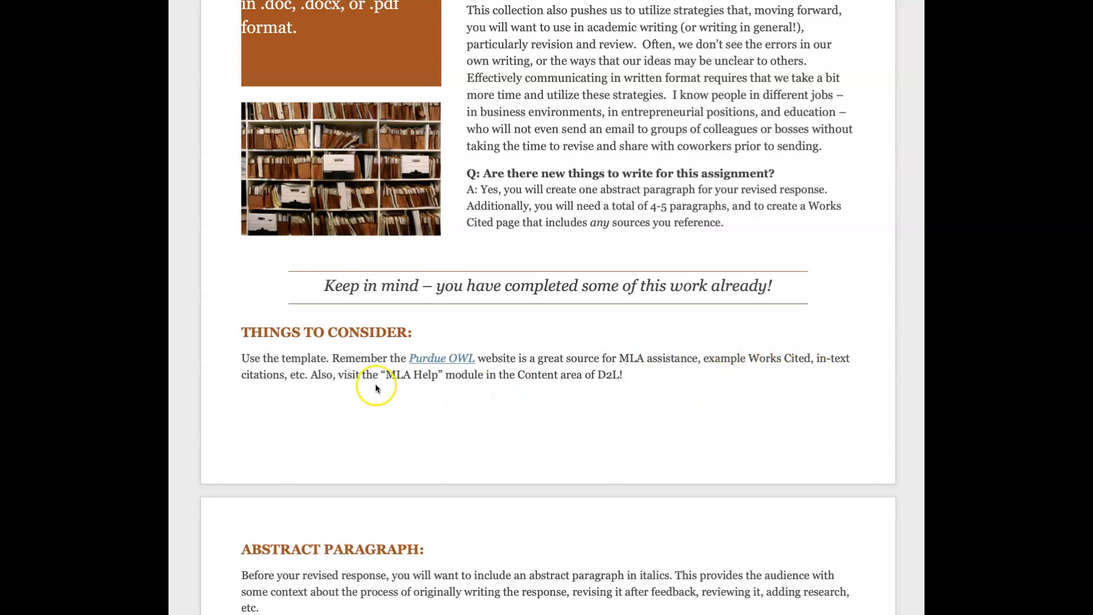
pyautogui.moveTo(391, 385)
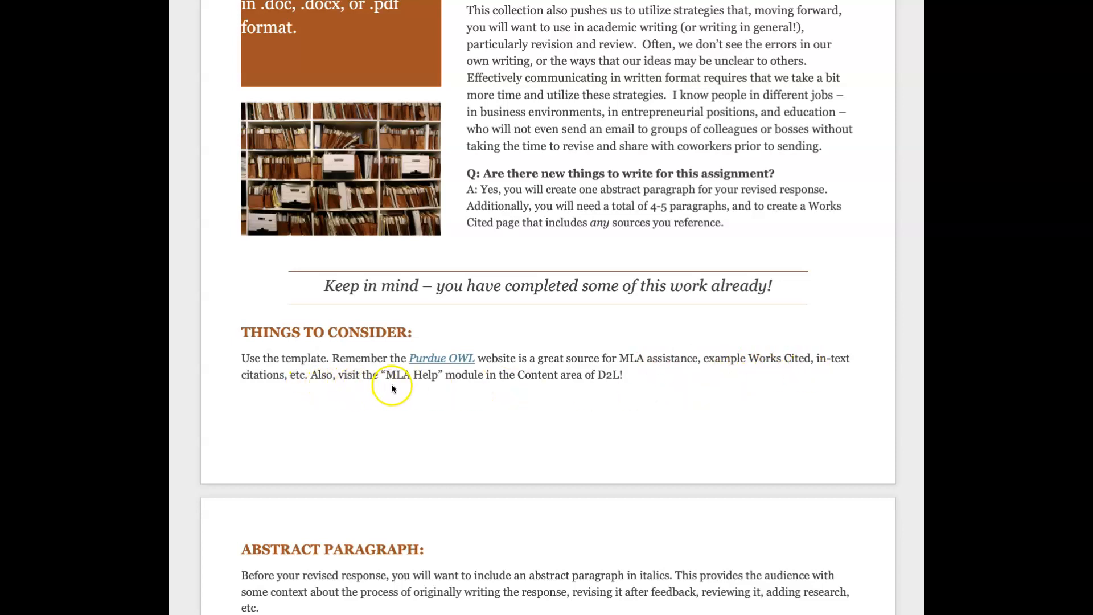
pyautogui.moveTo(396, 383)
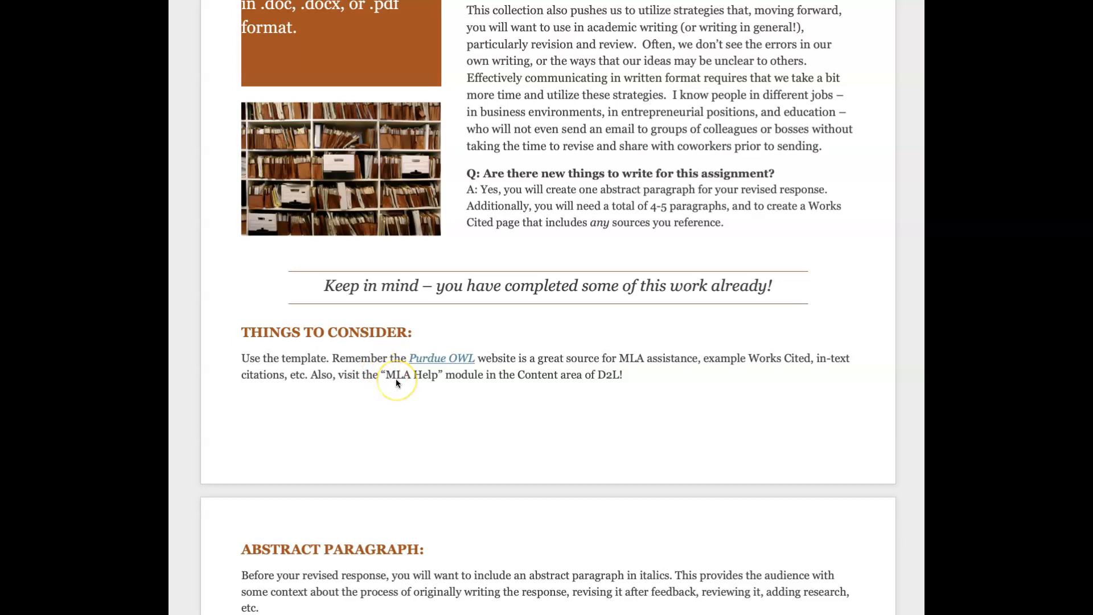
pyautogui.moveTo(456, 389)
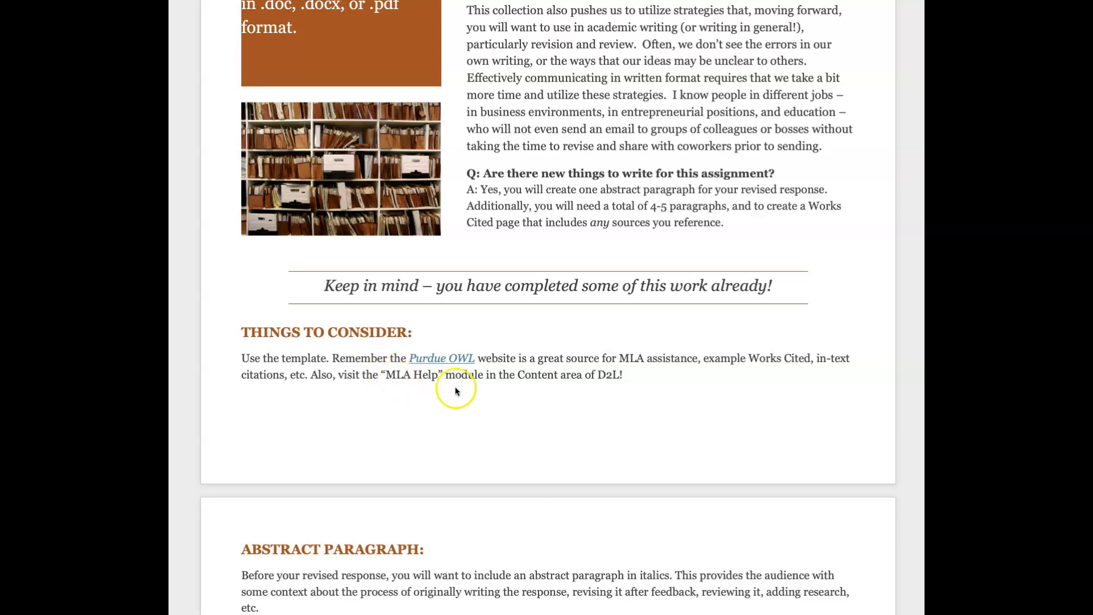
pyautogui.moveTo(403, 392)
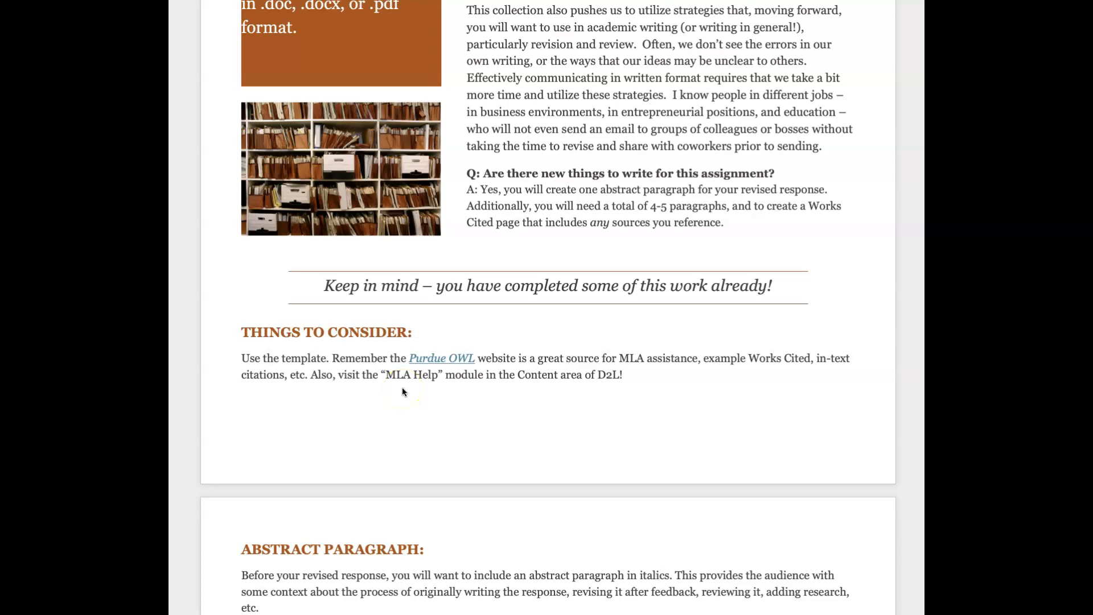
# - Scroll to the due-week note and the start of the Criteria checklist
pyautogui.scroll(-3)
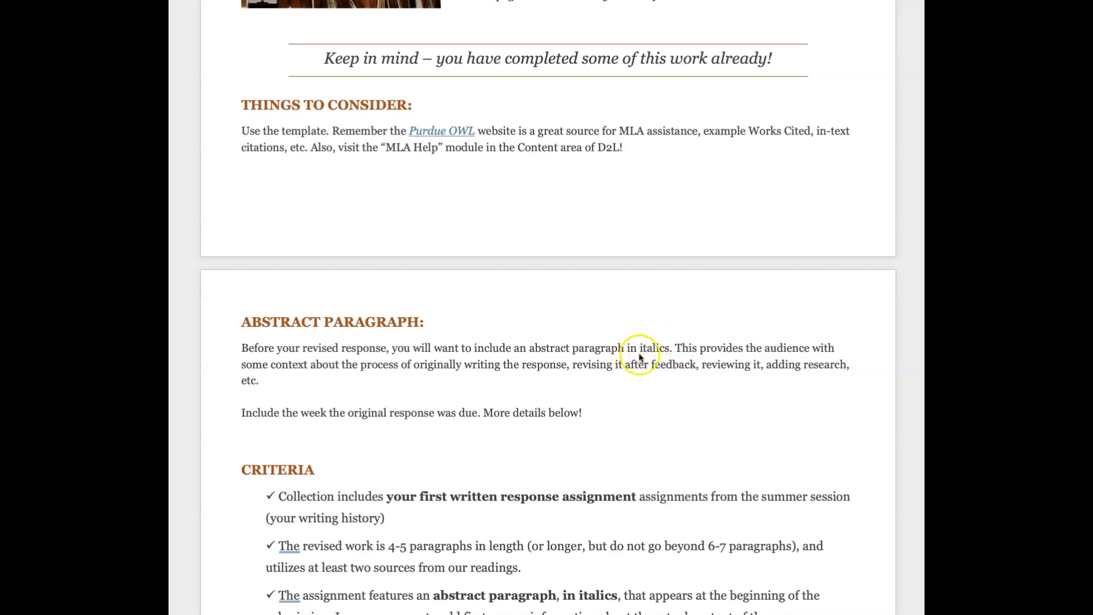
pyautogui.moveTo(558, 386)
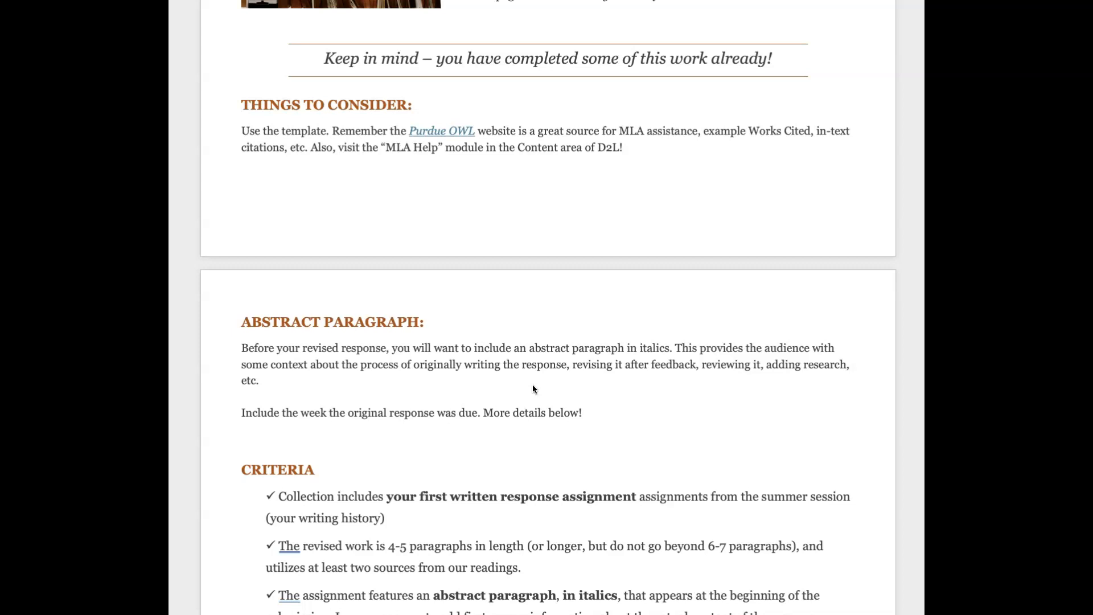
# - Scroll through the Criteria checklist to the MLA, Works Cited and D2L submission items
pyautogui.scroll(-3)
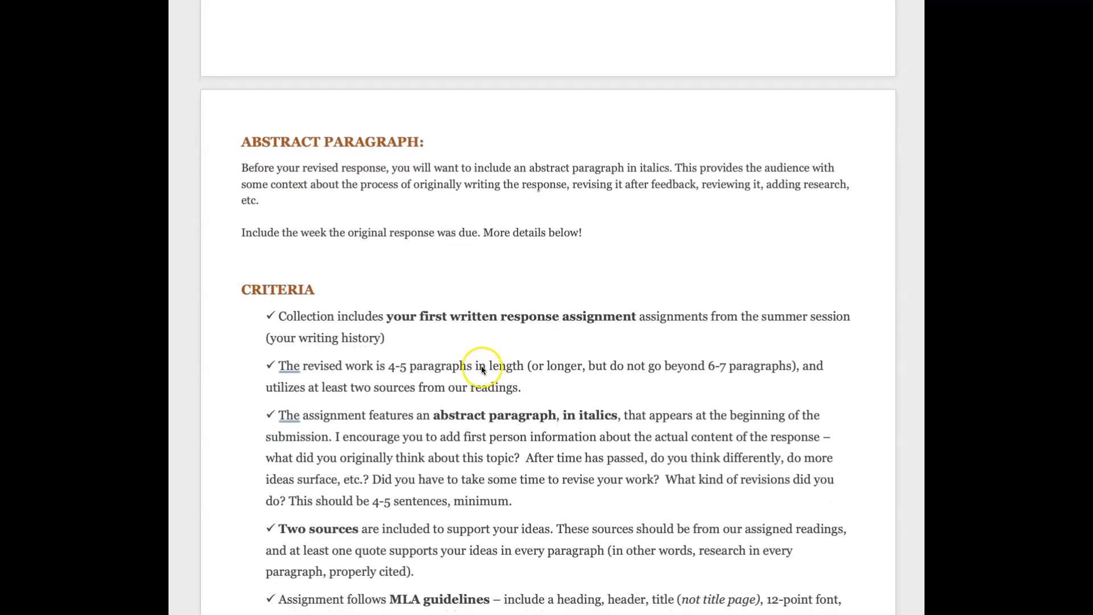
pyautogui.moveTo(446, 329)
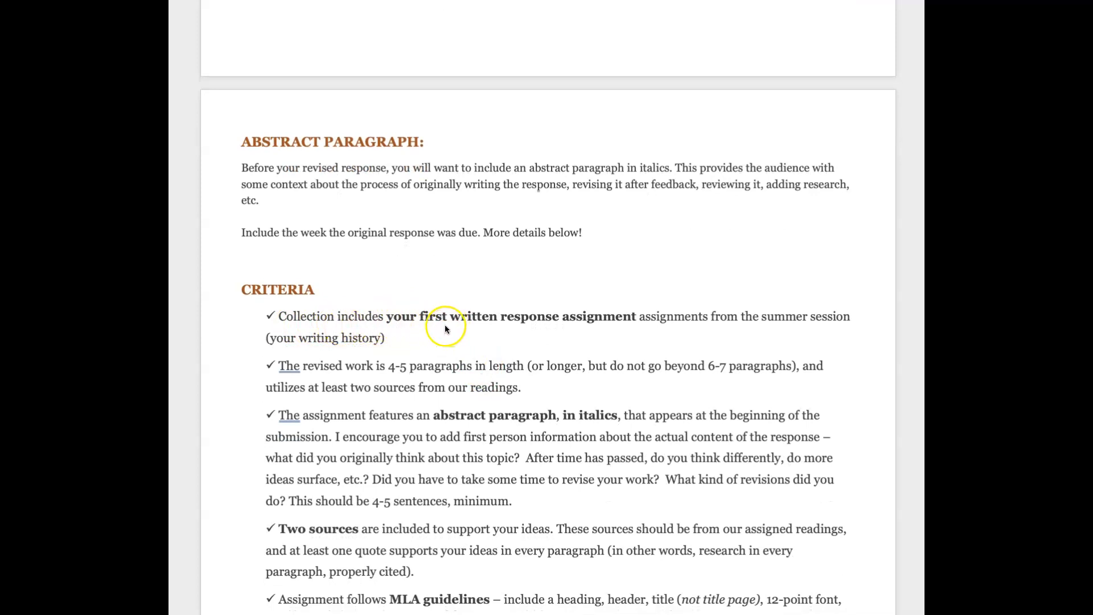
pyautogui.moveTo(507, 356)
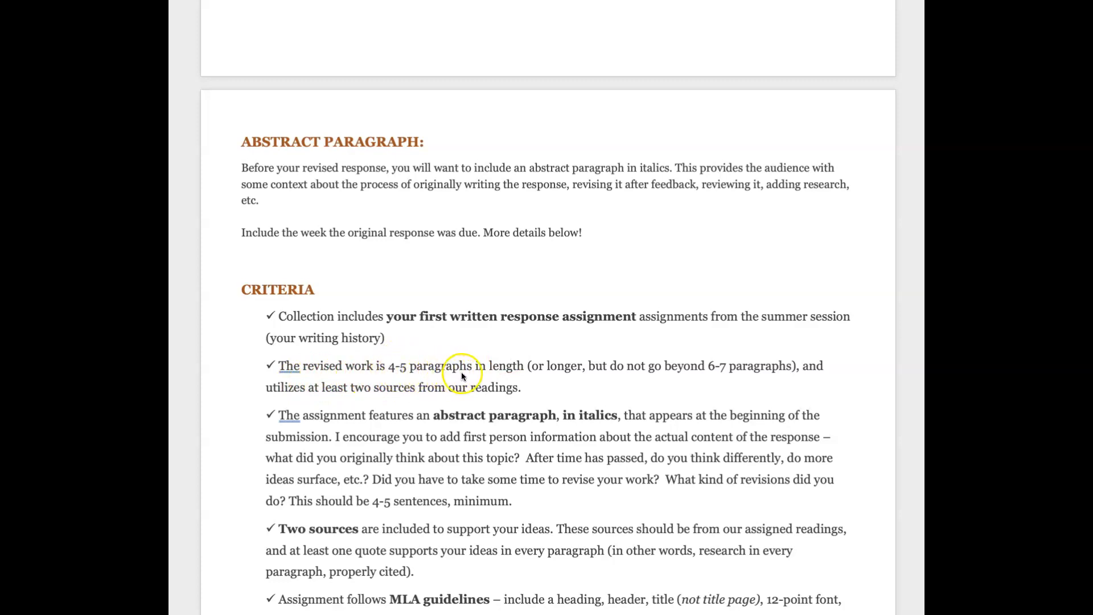
pyautogui.moveTo(473, 376)
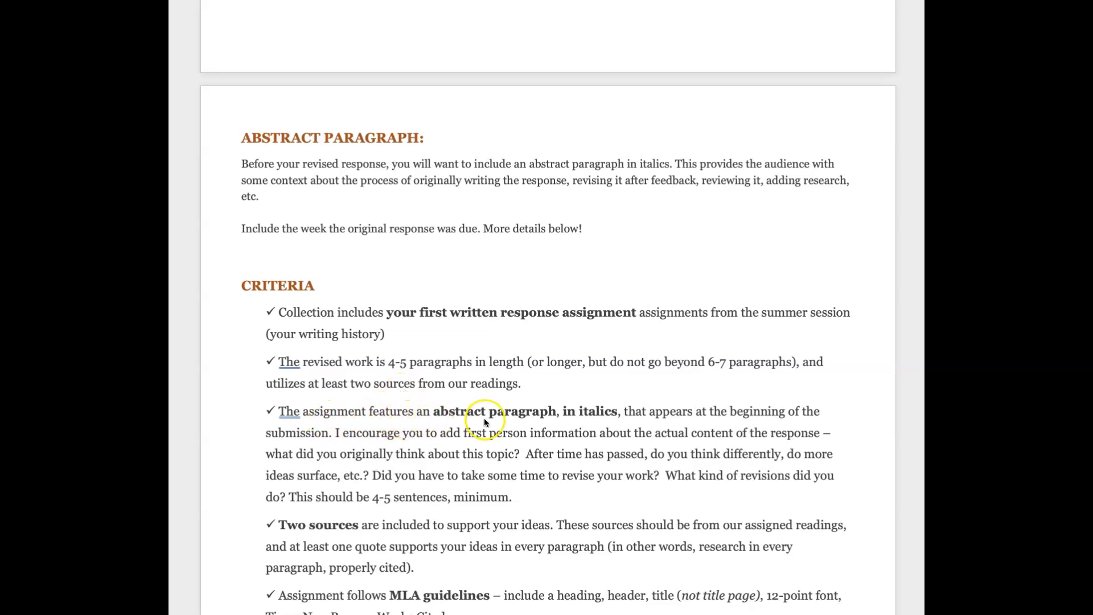
pyautogui.moveTo(594, 423)
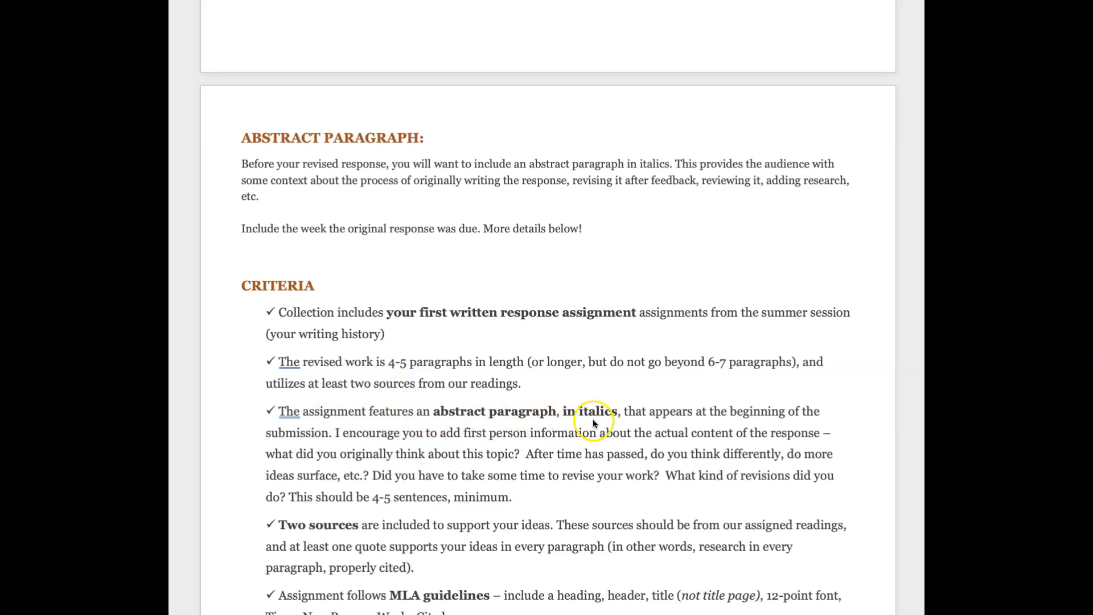
pyautogui.moveTo(665, 422)
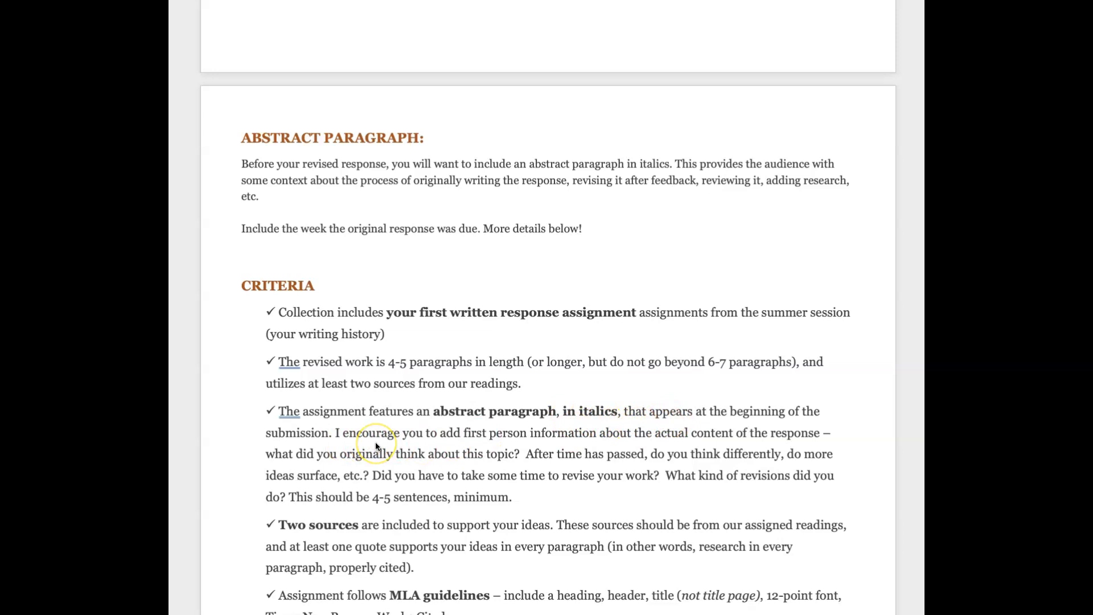
pyautogui.moveTo(476, 446)
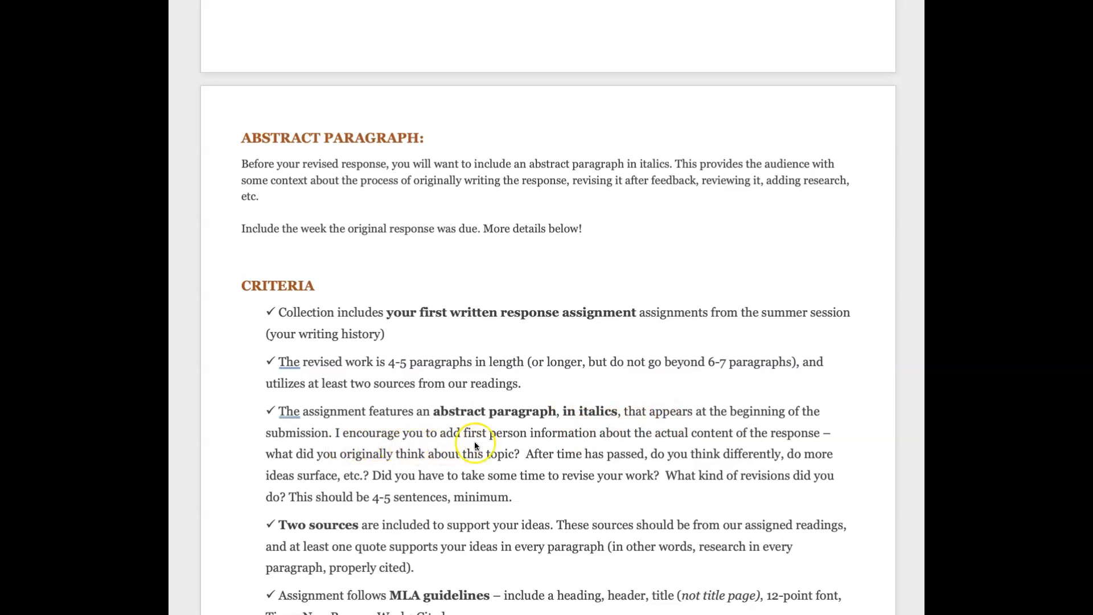
pyautogui.moveTo(618, 443)
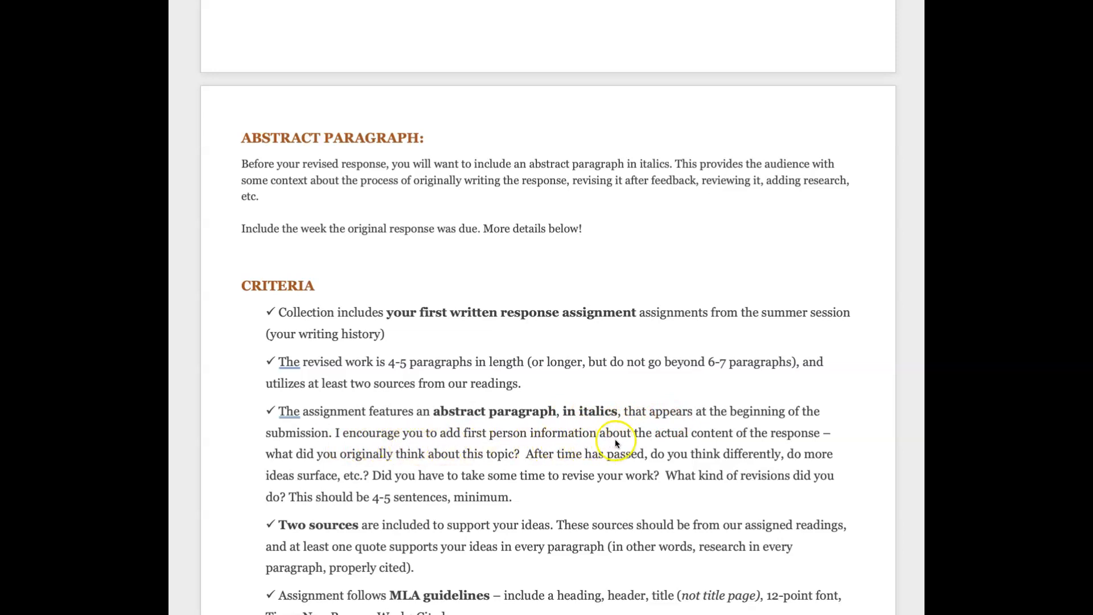
pyautogui.moveTo(565, 459)
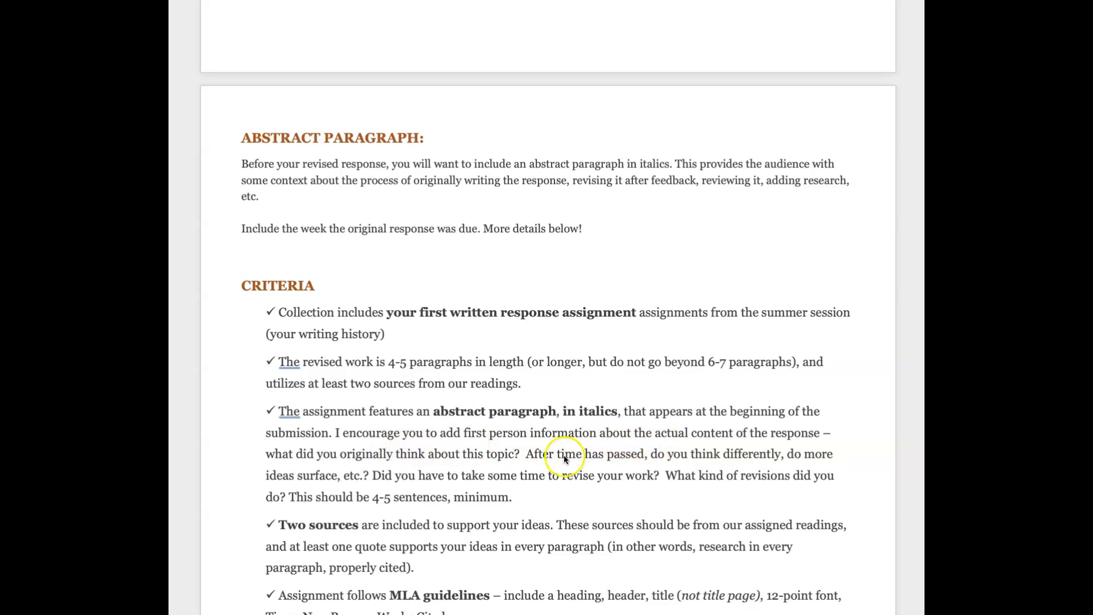
pyautogui.moveTo(488, 464)
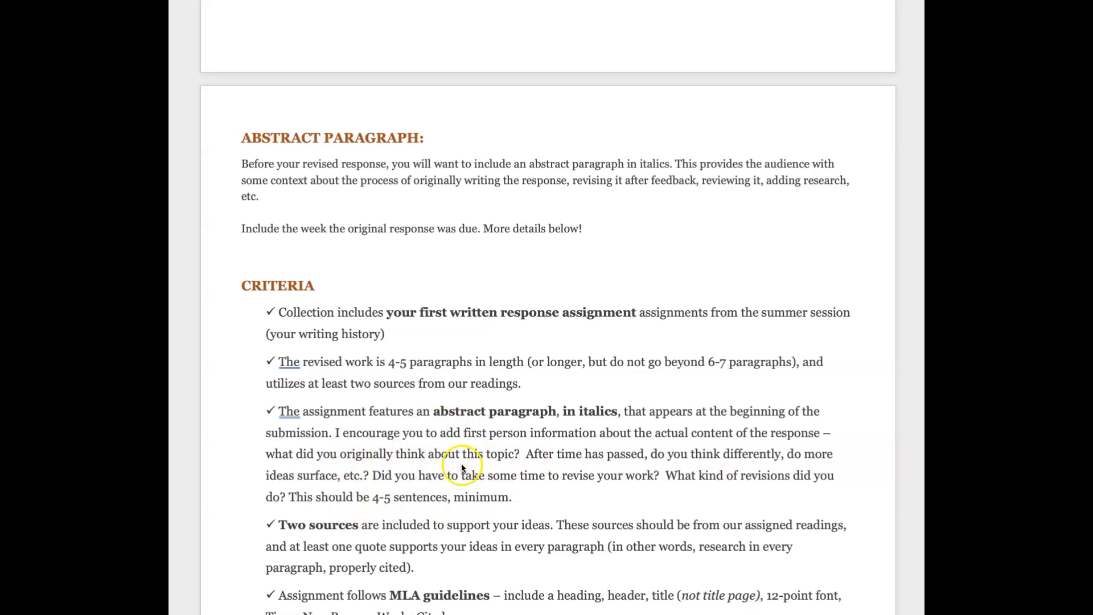
pyautogui.scroll(-3)
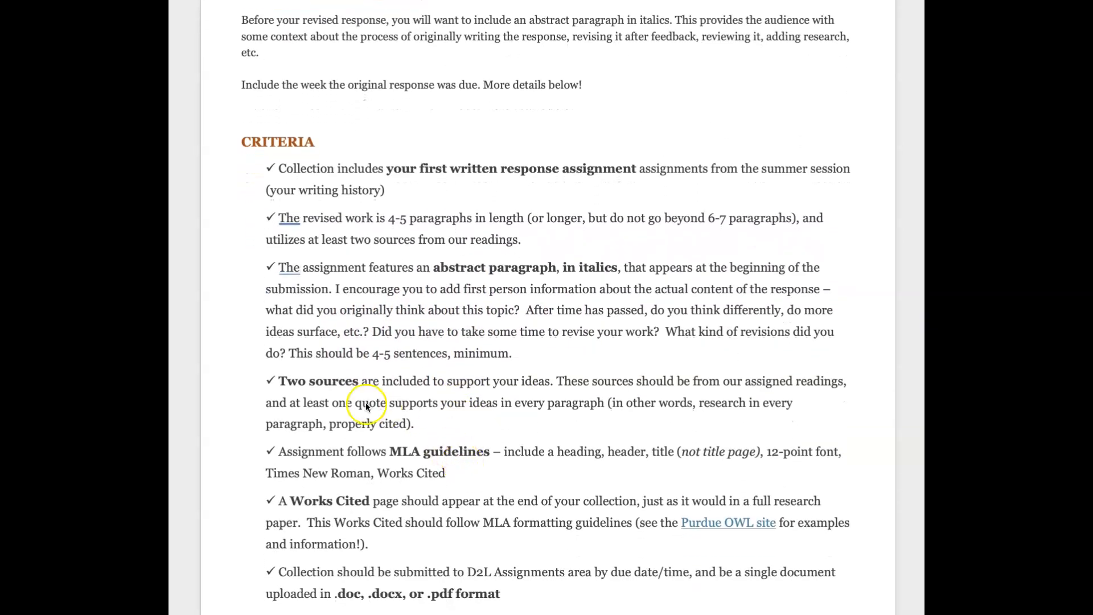
pyautogui.moveTo(506, 386)
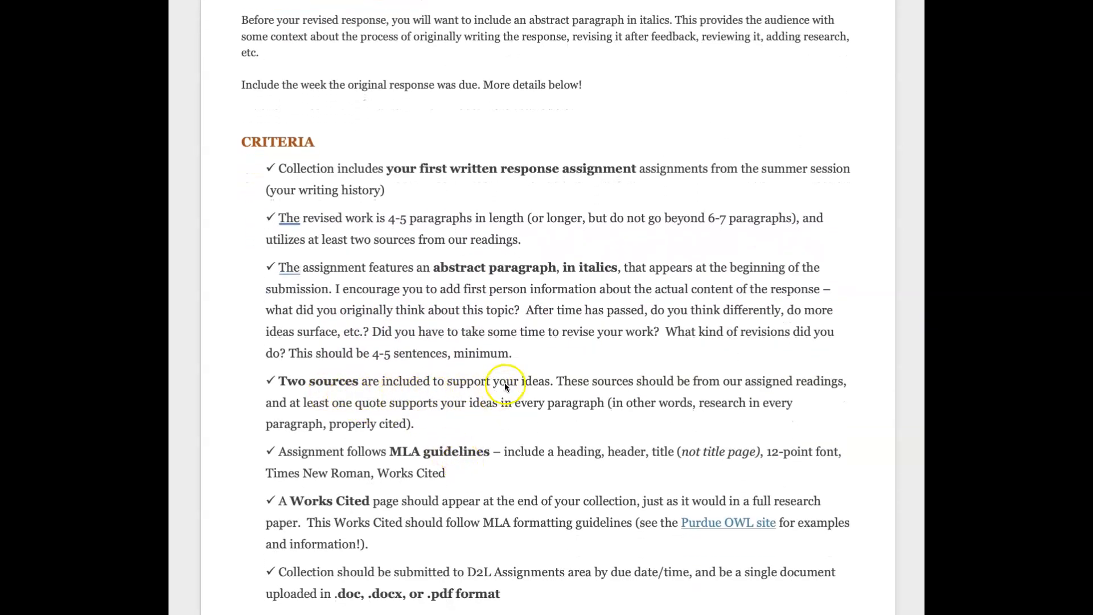
pyautogui.moveTo(735, 392)
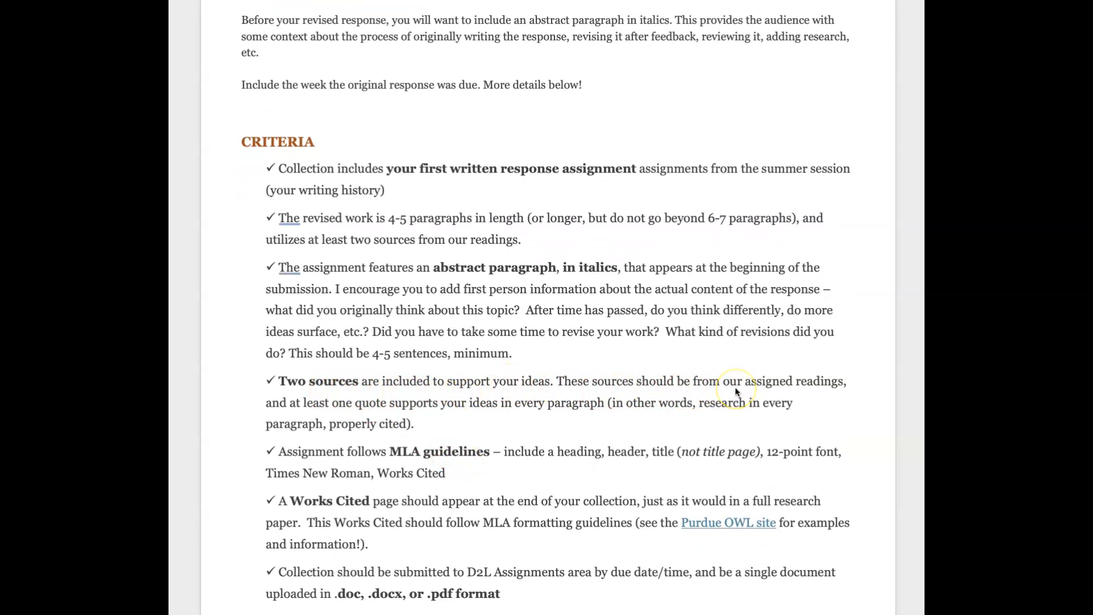
pyautogui.moveTo(291, 415)
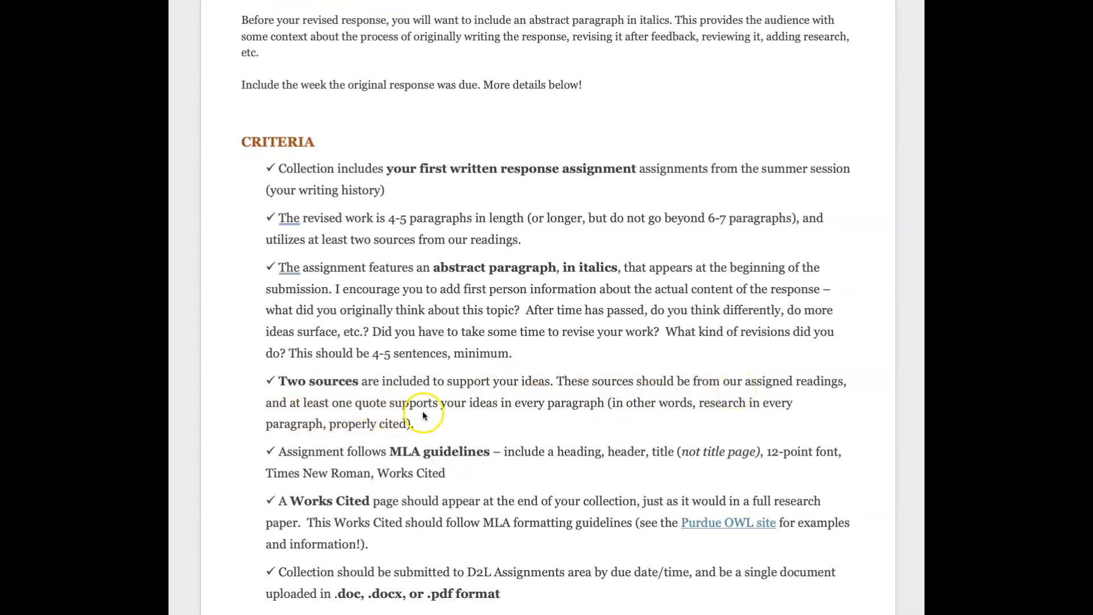
pyautogui.moveTo(575, 410)
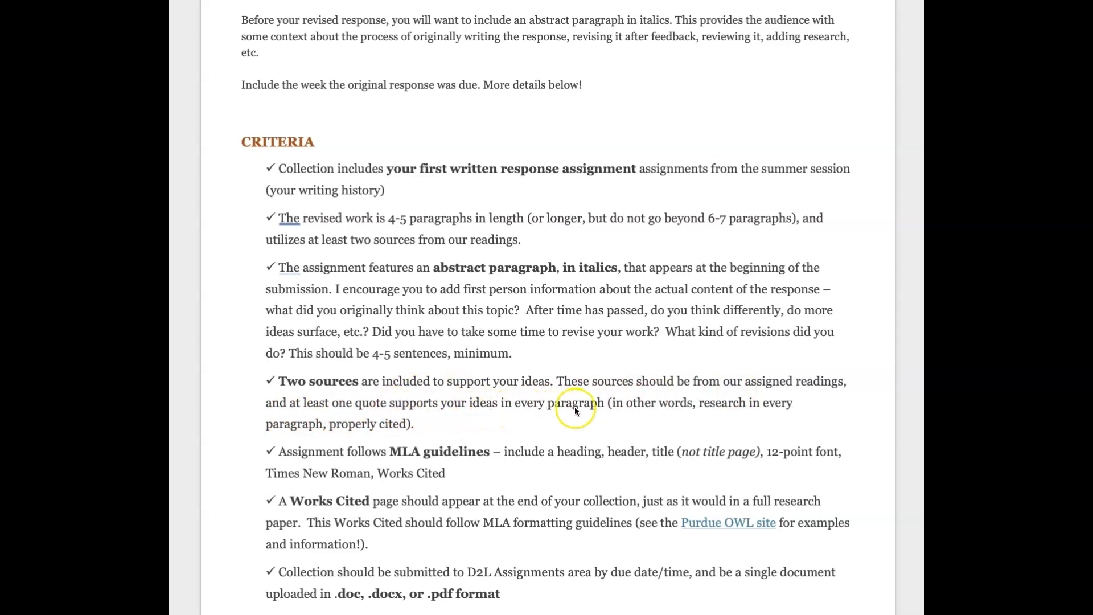
pyautogui.moveTo(585, 411)
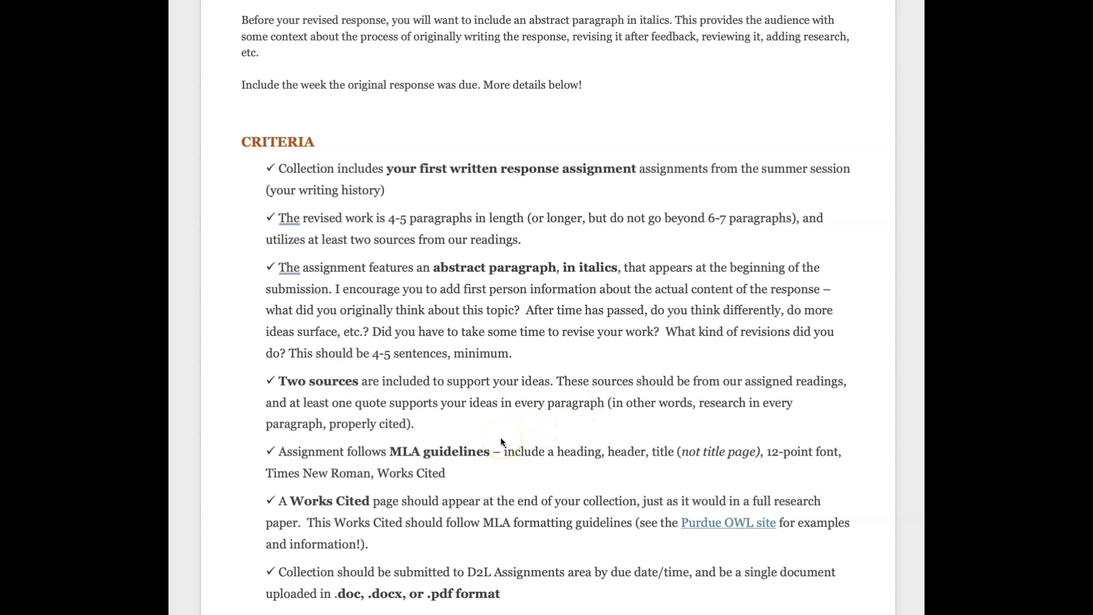
# - Scroll past the final tutoring-appointment checklist item toward the rubric page
pyautogui.scroll(-3)
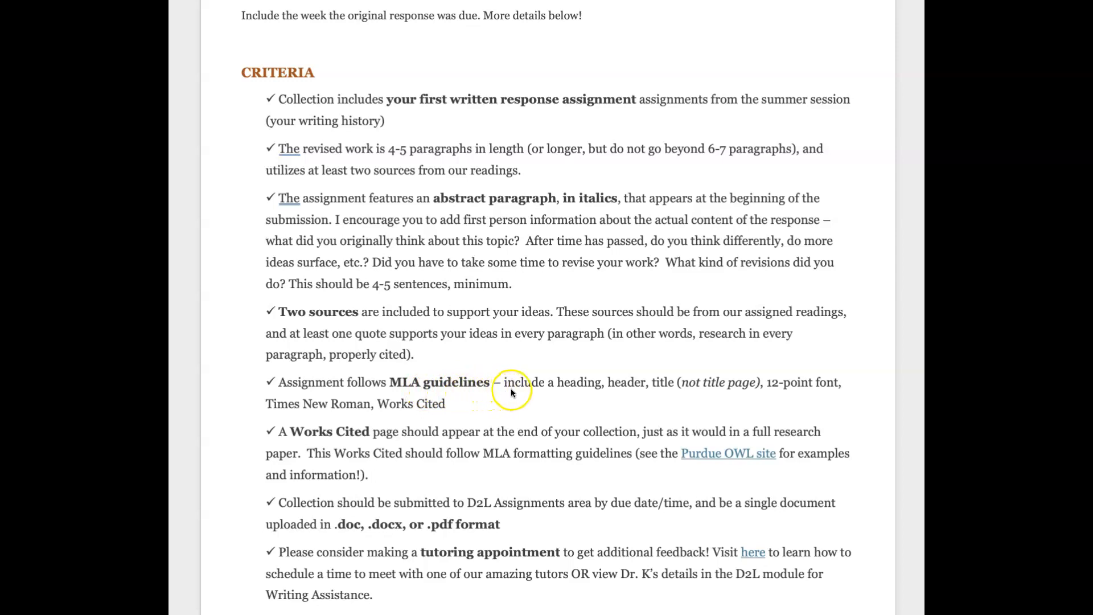
pyautogui.moveTo(476, 397)
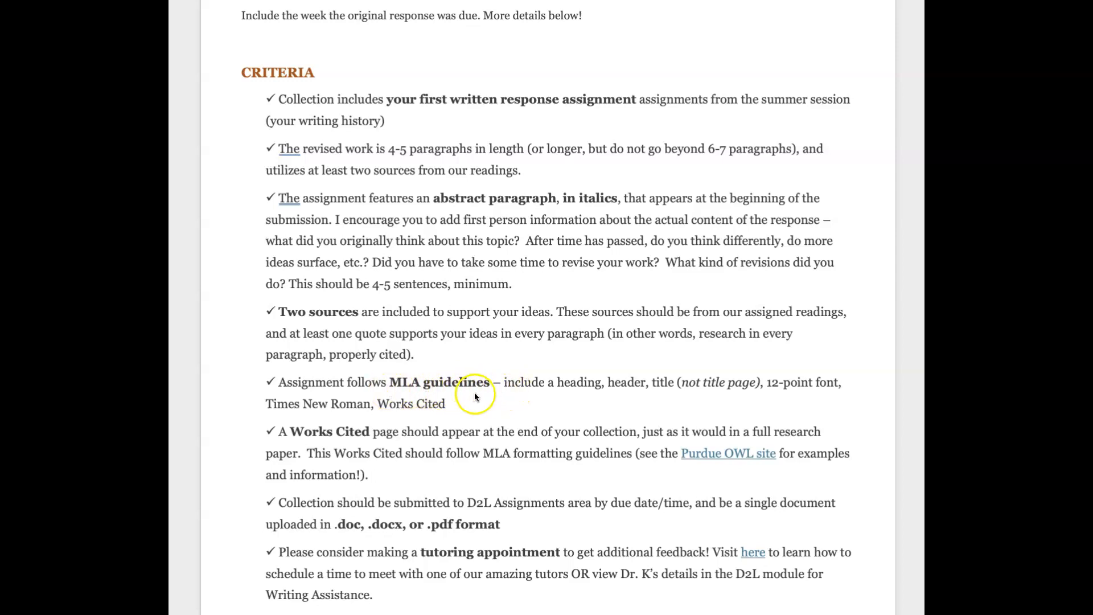
pyautogui.scroll(-3)
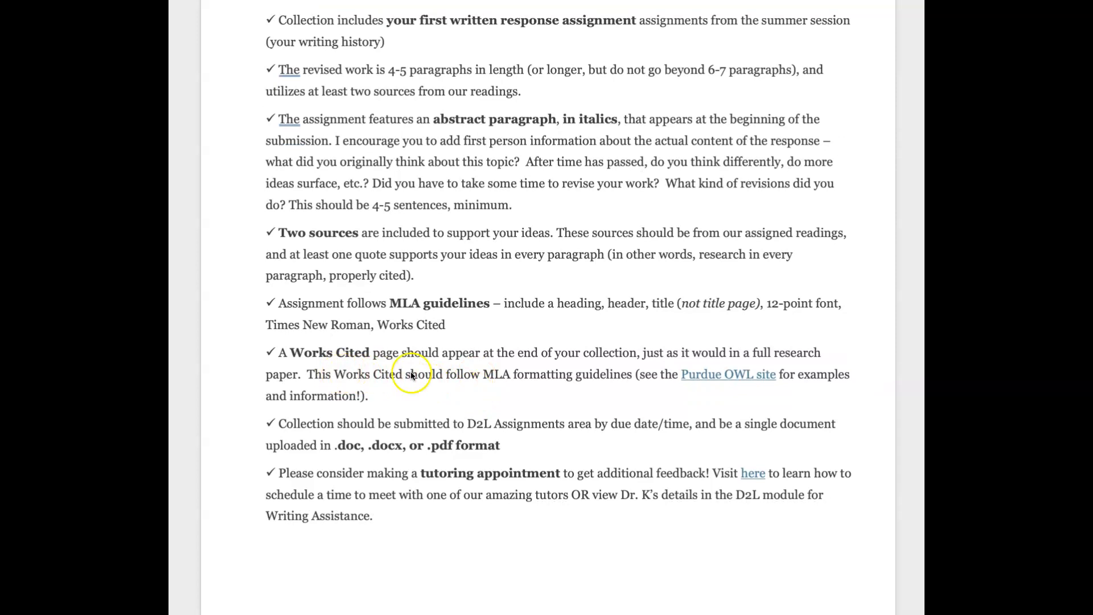
pyautogui.moveTo(470, 370)
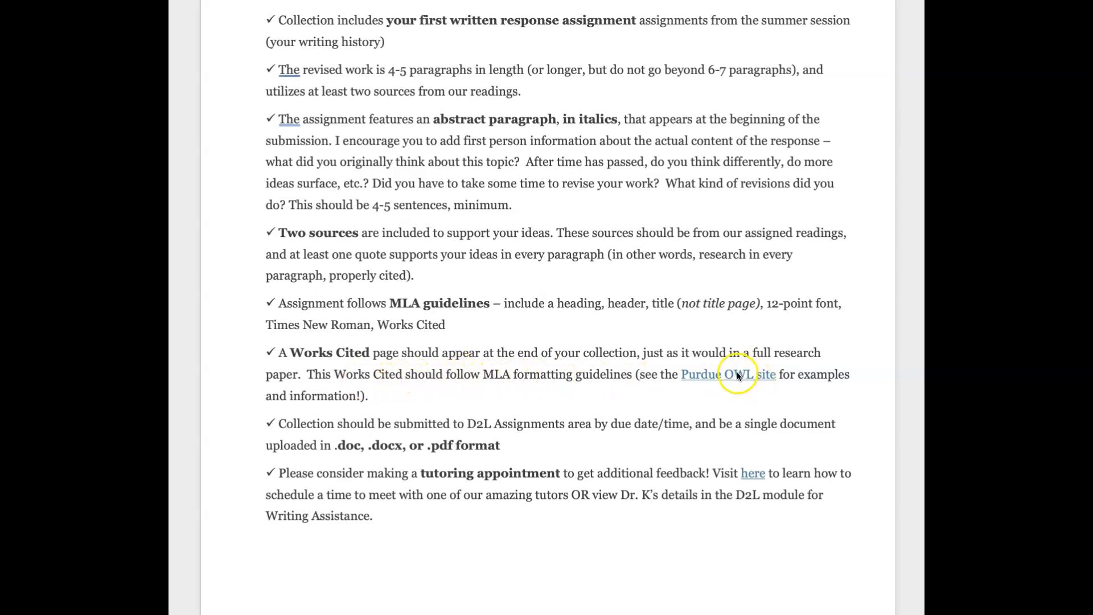
pyautogui.moveTo(325, 435)
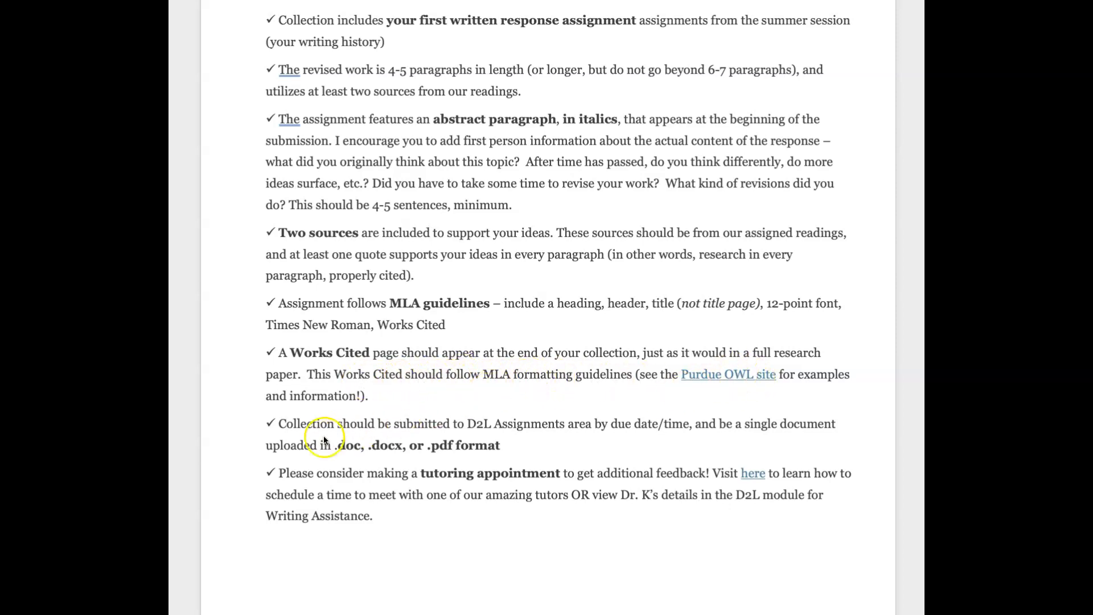
pyautogui.moveTo(469, 459)
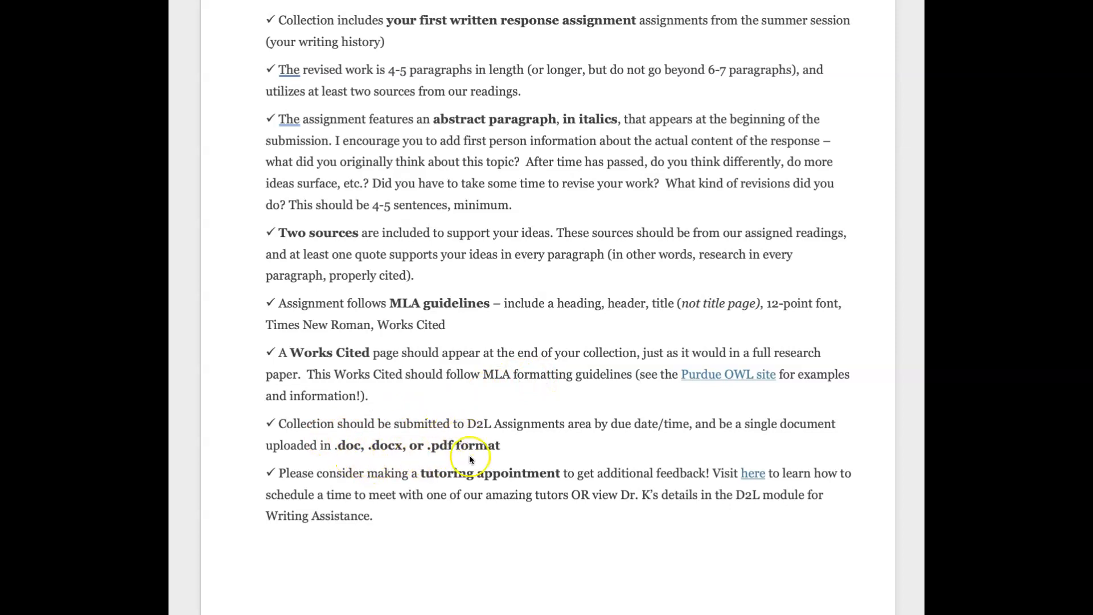
pyautogui.scroll(-3)
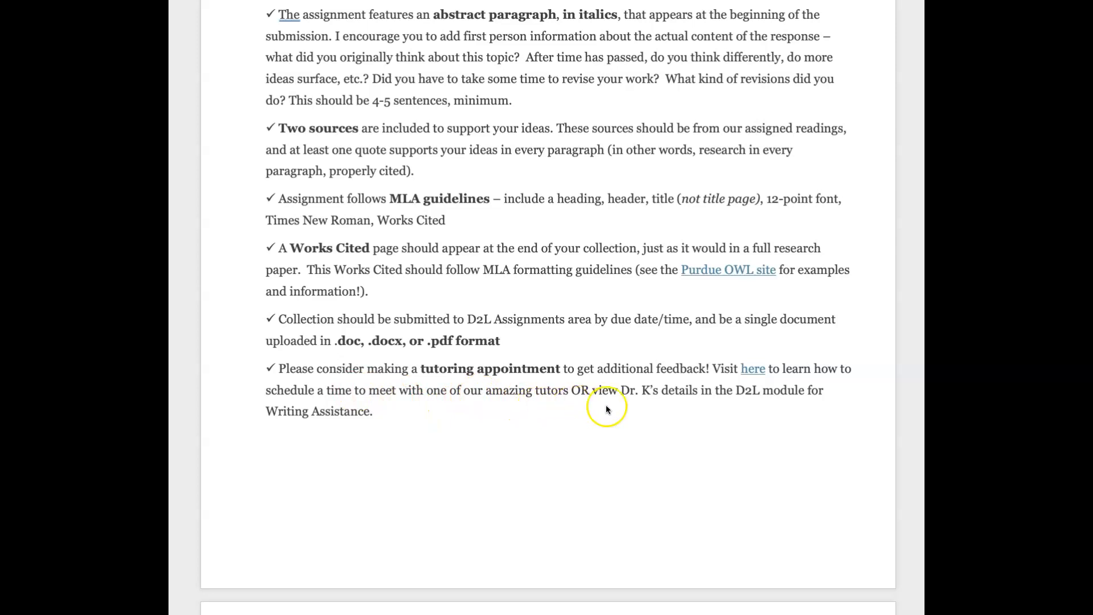
pyautogui.moveTo(721, 388)
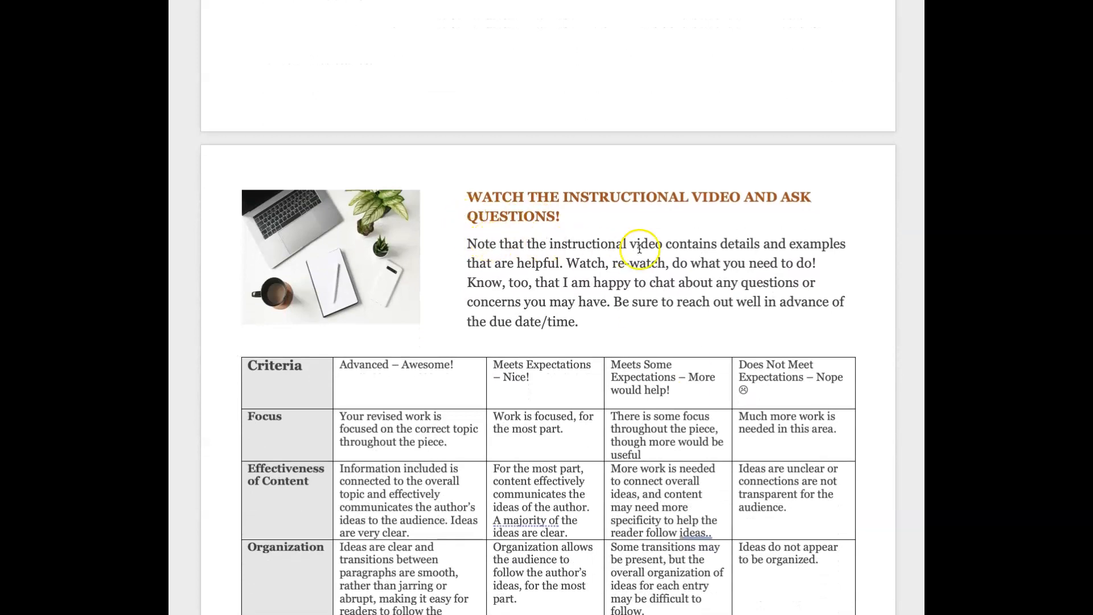
# - Scroll through the grading rubric table to its end
pyautogui.scroll(-3)
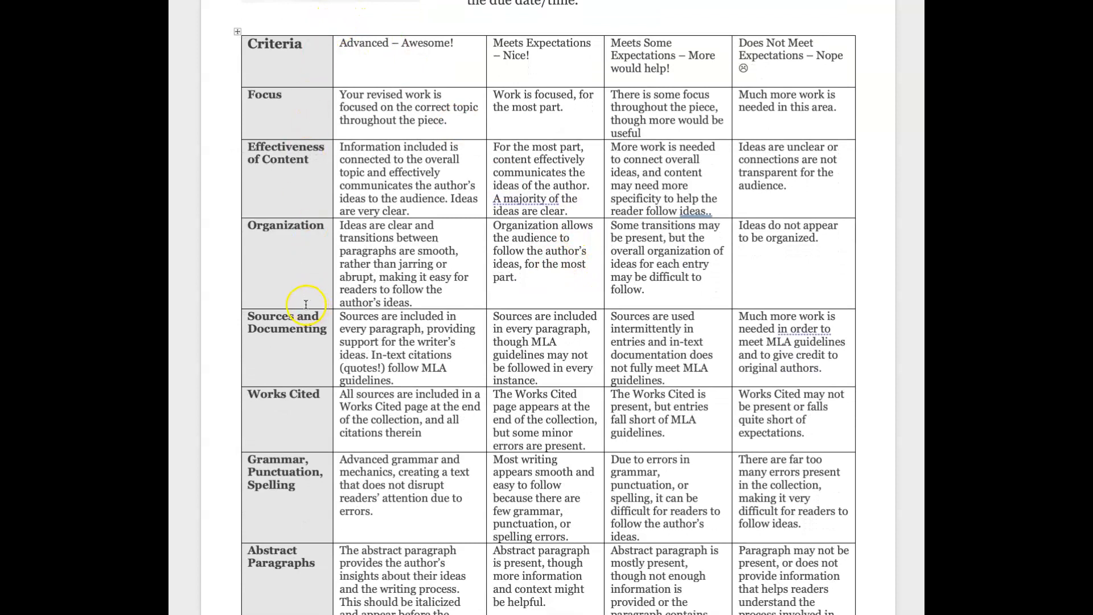
pyautogui.scroll(-3)
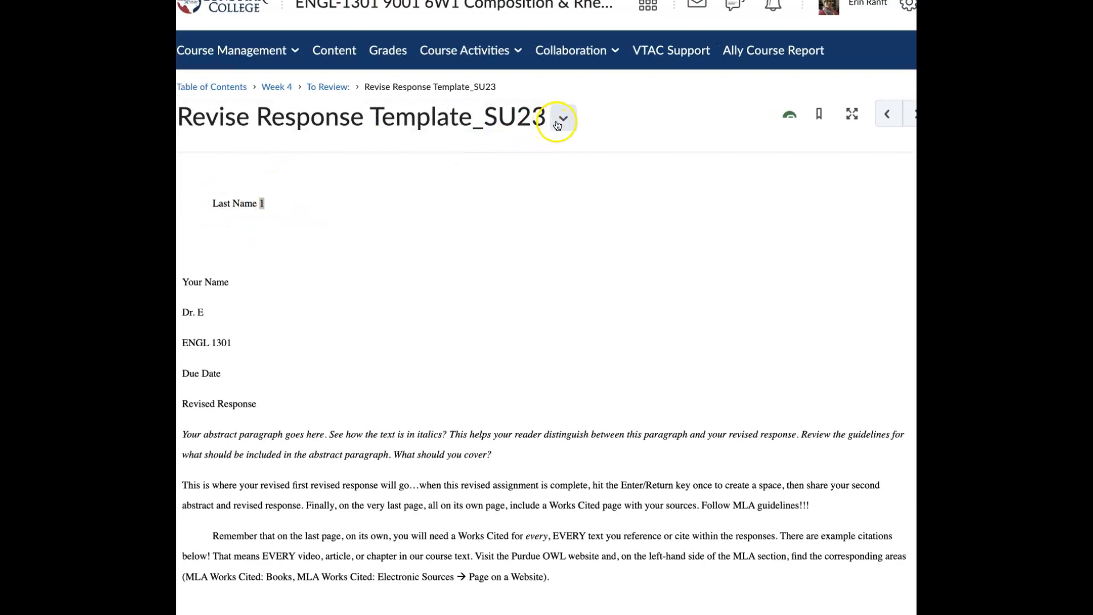
# - Download the Revise Response Template_SU23 file from the topic's options menu
pyautogui.click(563, 118)
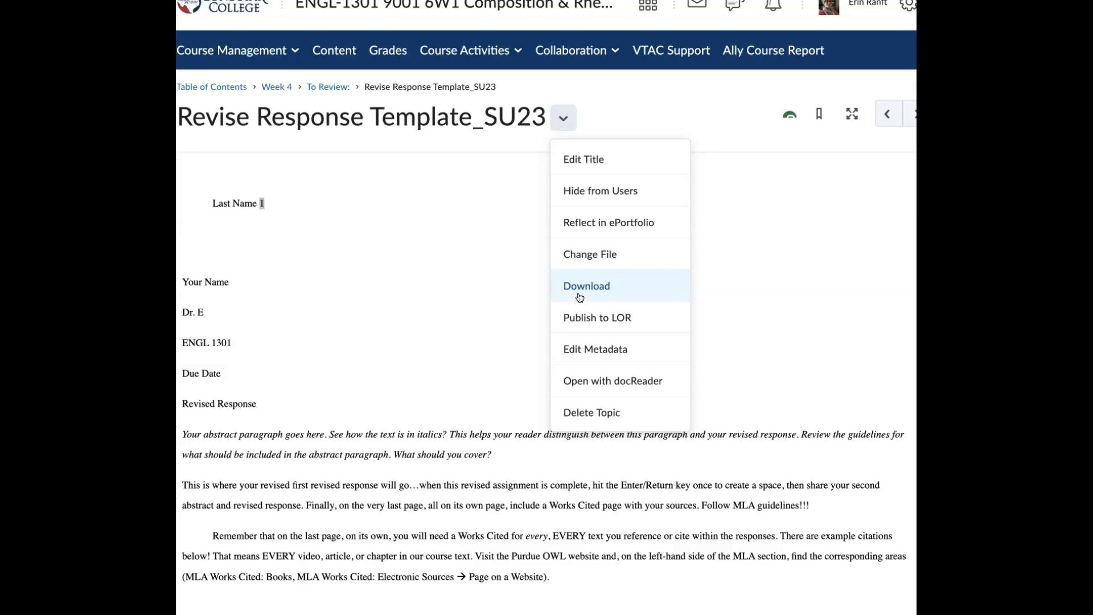
pyautogui.click(586, 286)
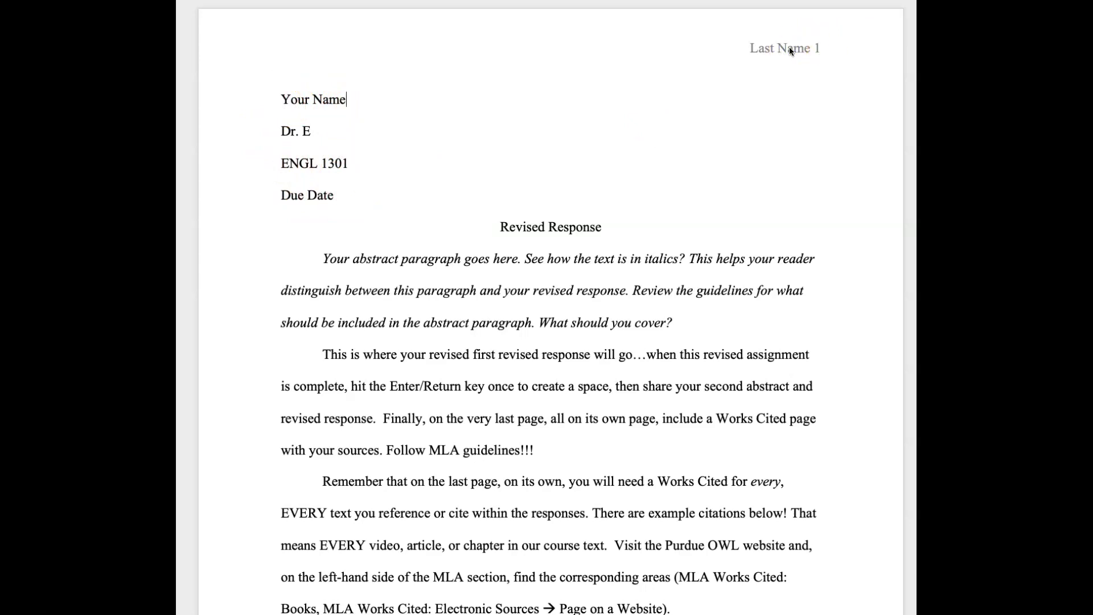
pyautogui.doubleClick(783, 47)
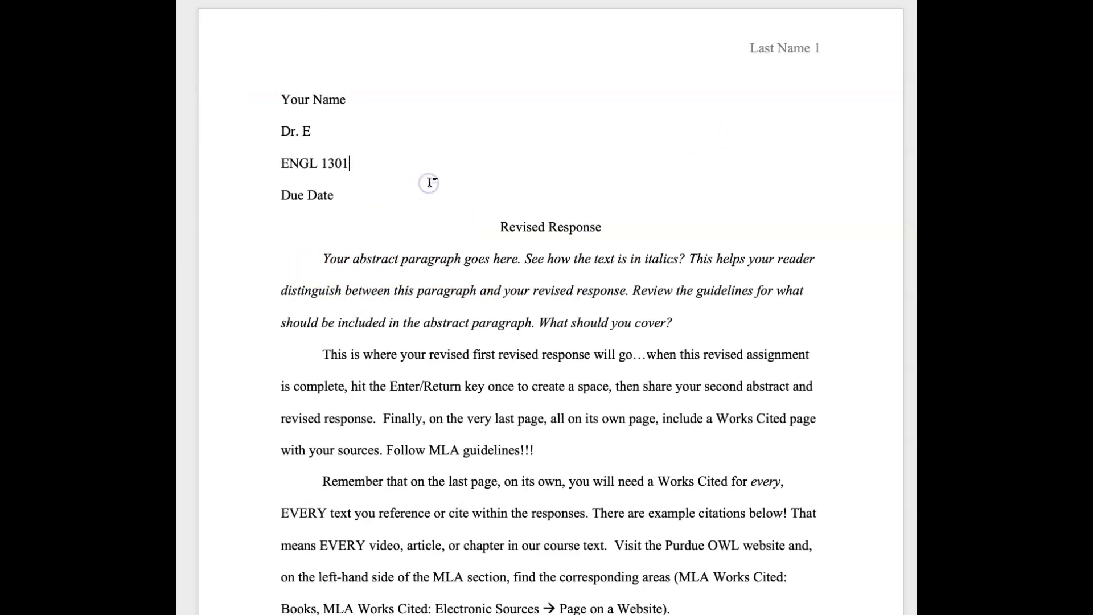
pyautogui.moveTo(681, 275)
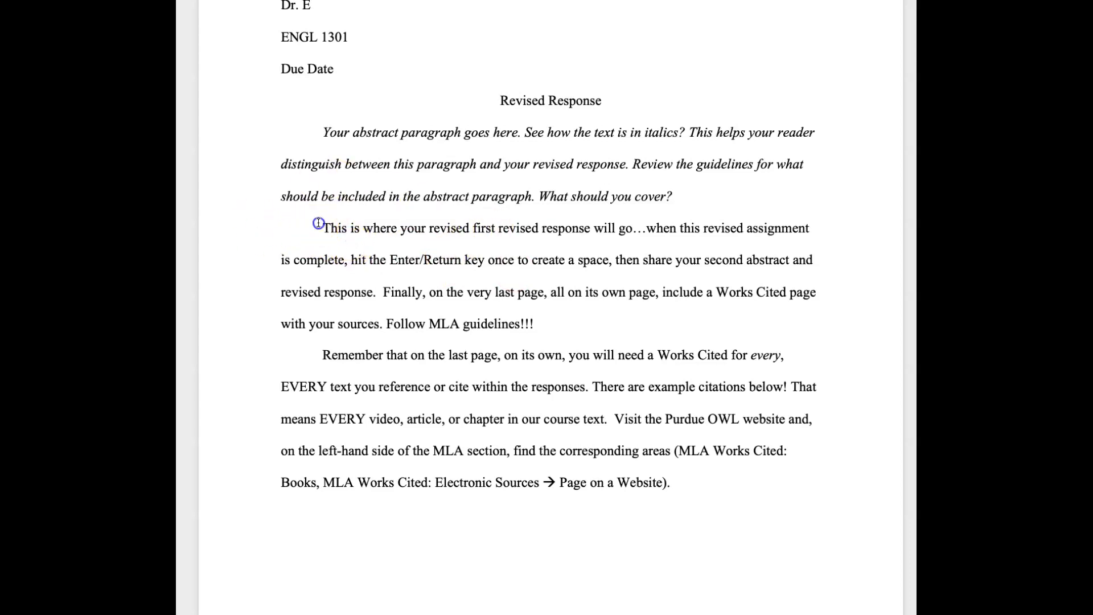
pyautogui.moveTo(323, 227); pyautogui.dragTo(522, 326)
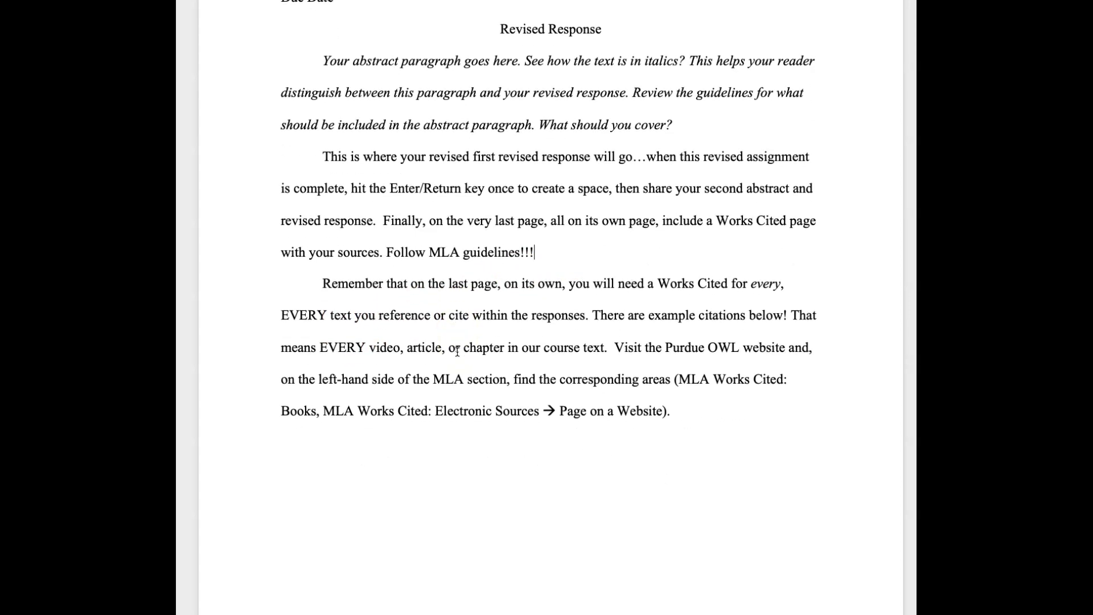
# - Scroll to the Works Cited page showing the Finley and Lunsford sample entries
pyautogui.scroll(-3)
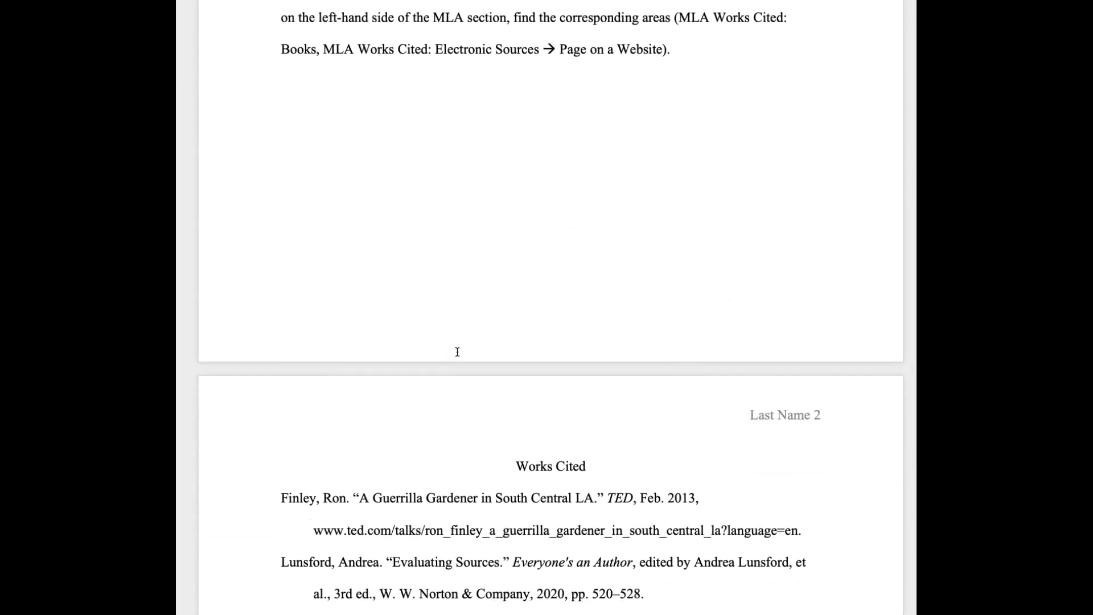
pyautogui.scroll(-3)
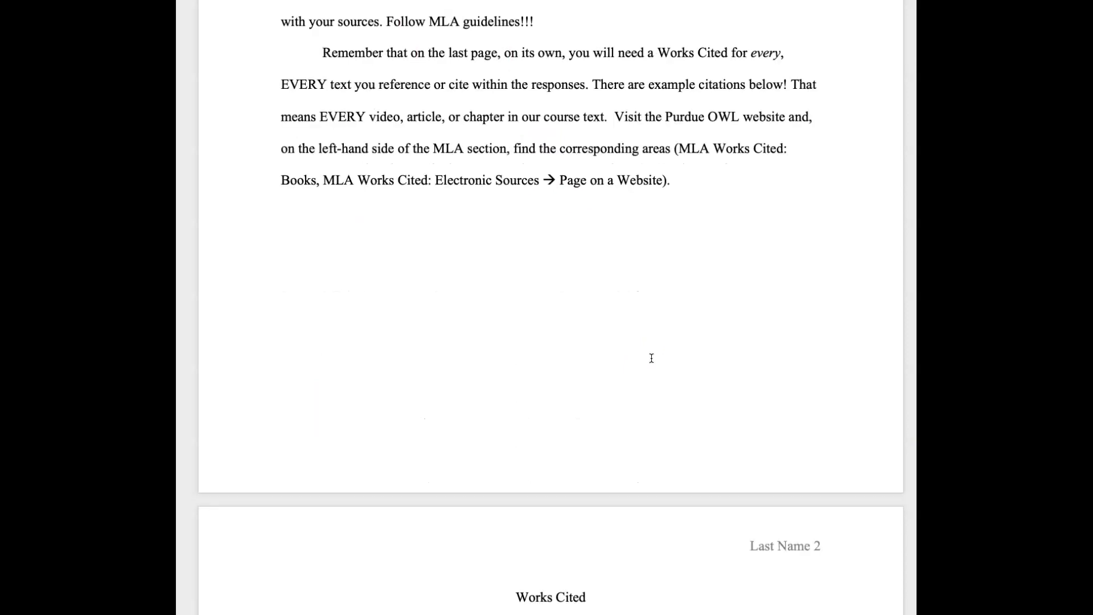
pyautogui.scroll(-3)
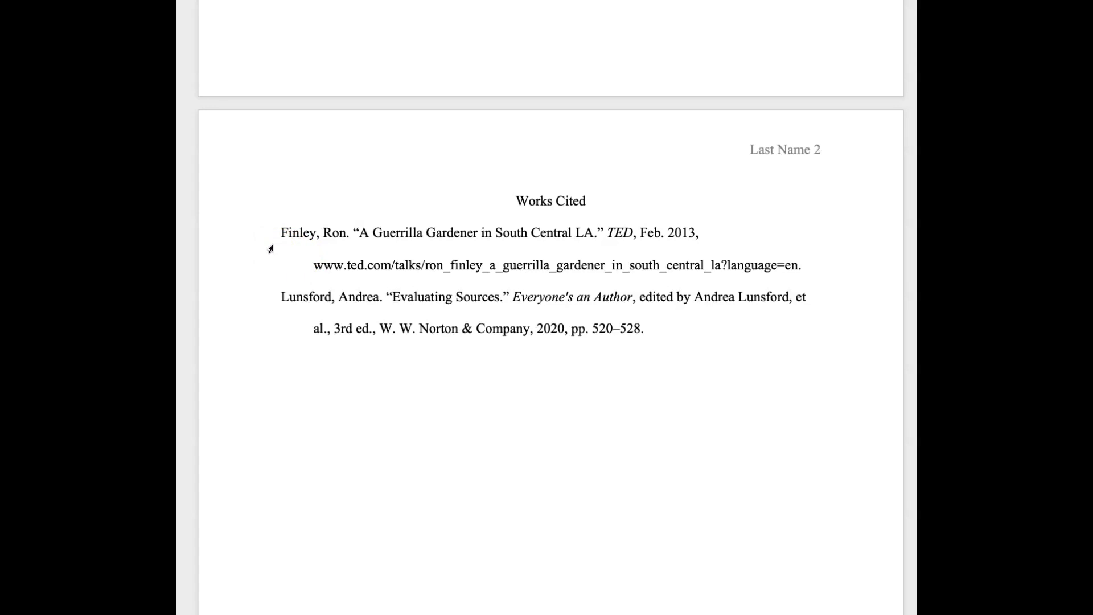
pyautogui.click(312, 265)
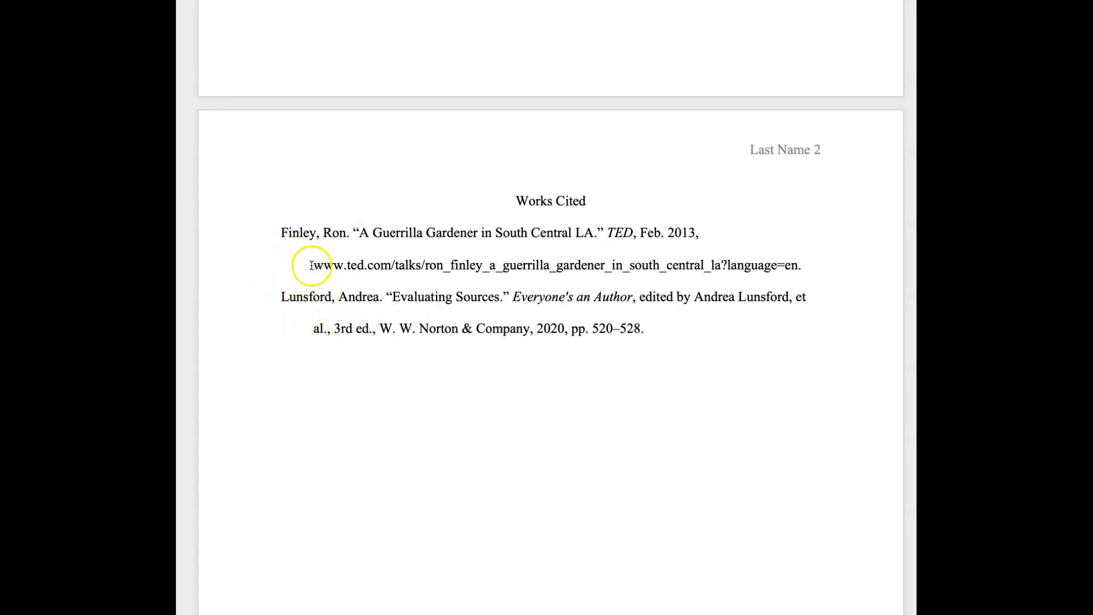
pyautogui.rightClick(312, 265)
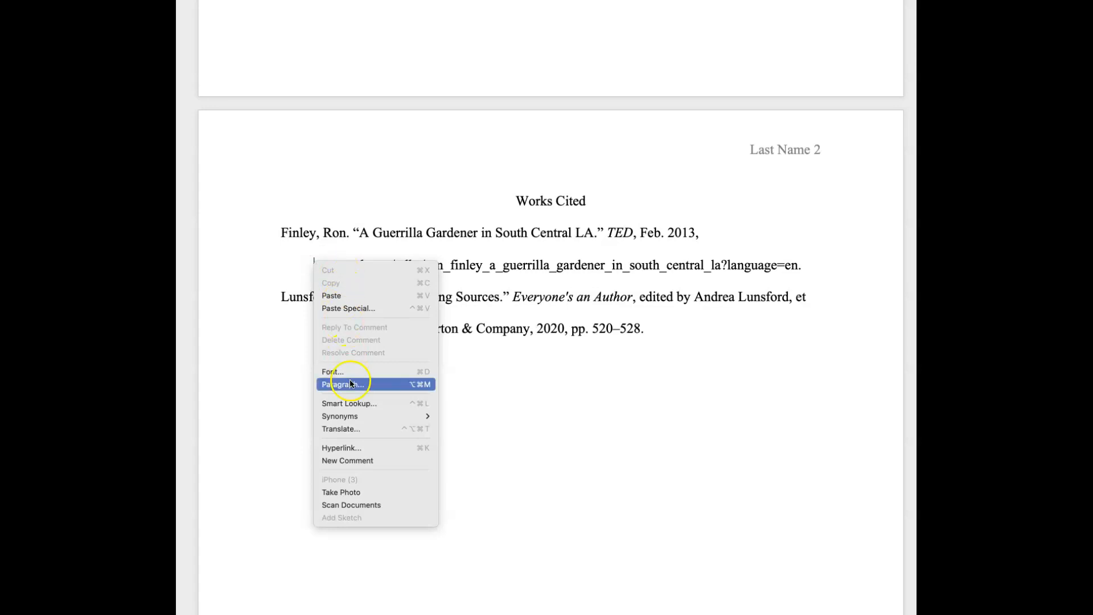
pyautogui.click(342, 384)
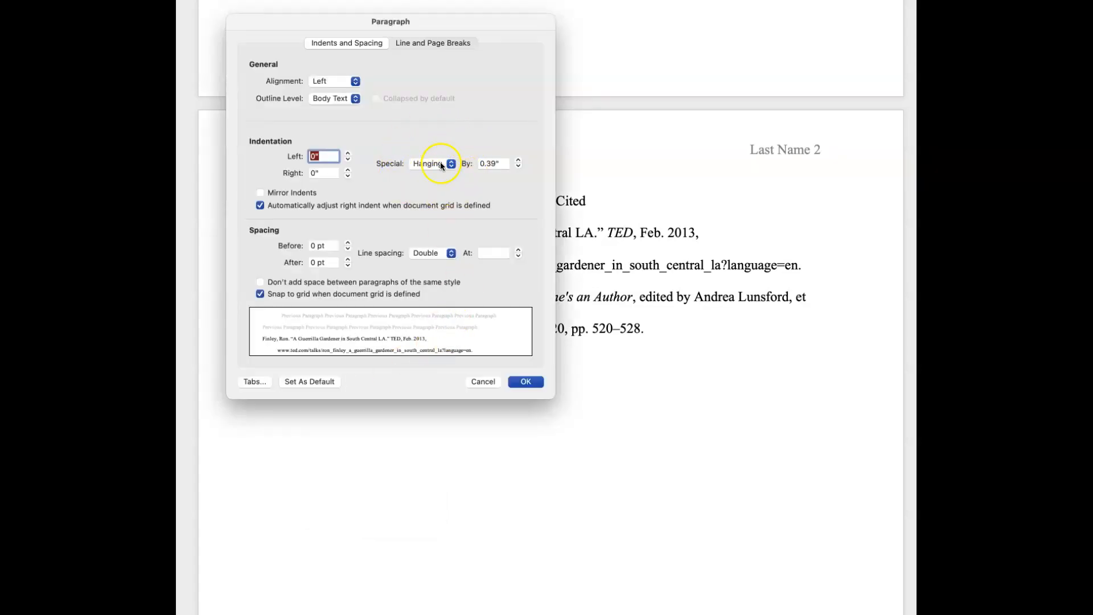
pyautogui.click(434, 164)
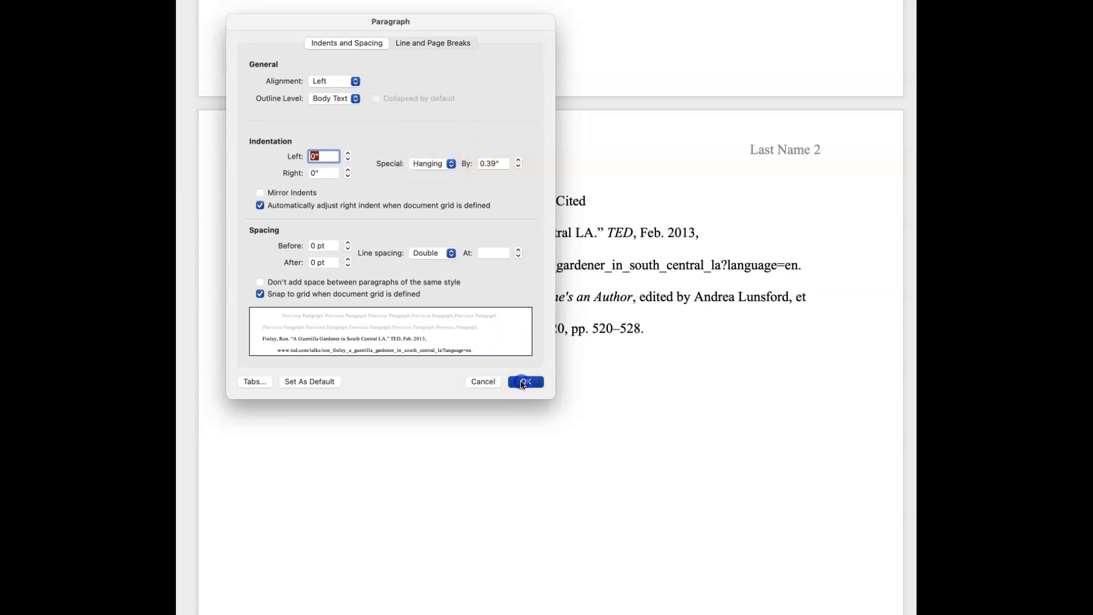
pyautogui.click(524, 382)
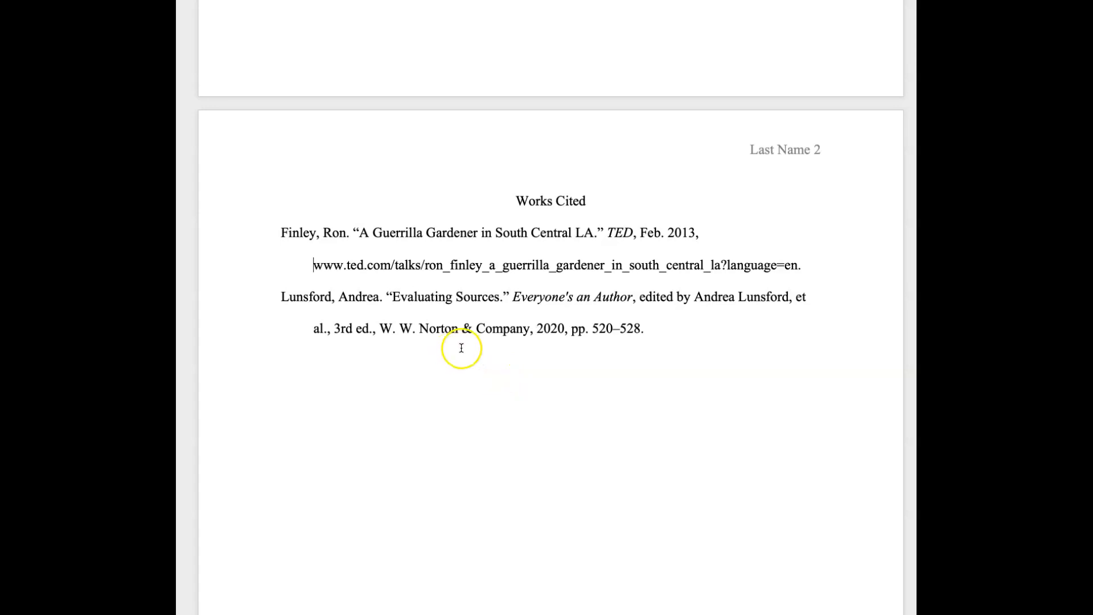
pyautogui.moveTo(289, 232)
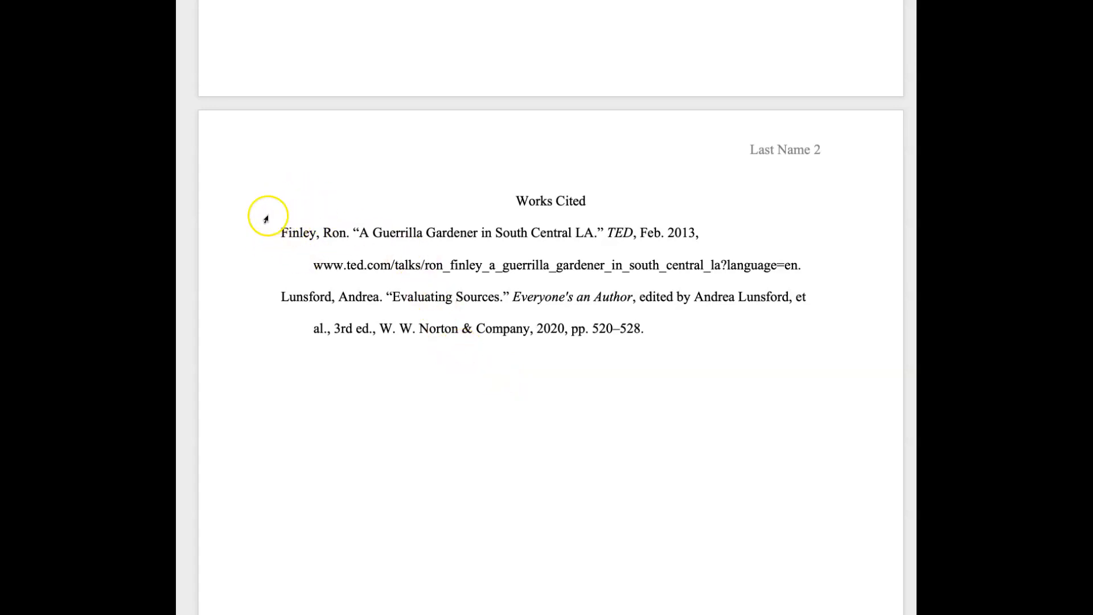
pyautogui.click(314, 266)
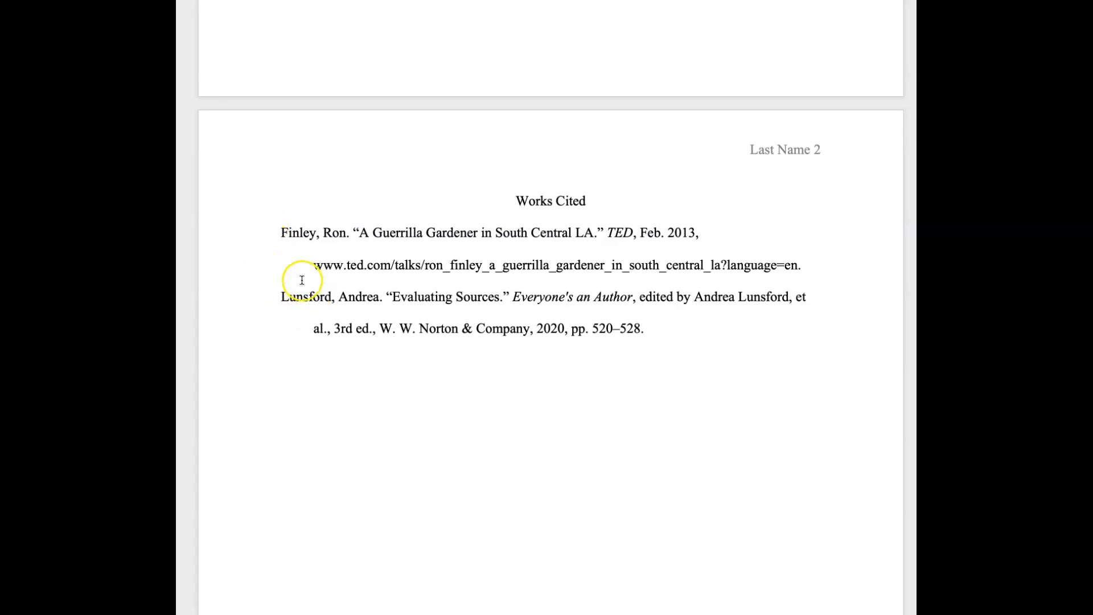
pyautogui.click(313, 265)
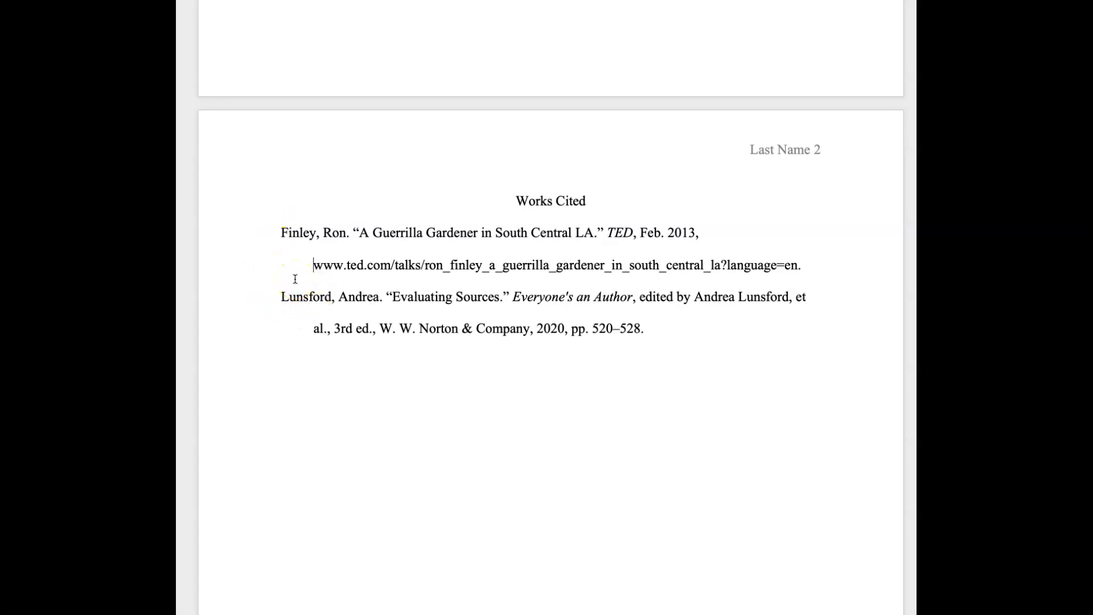